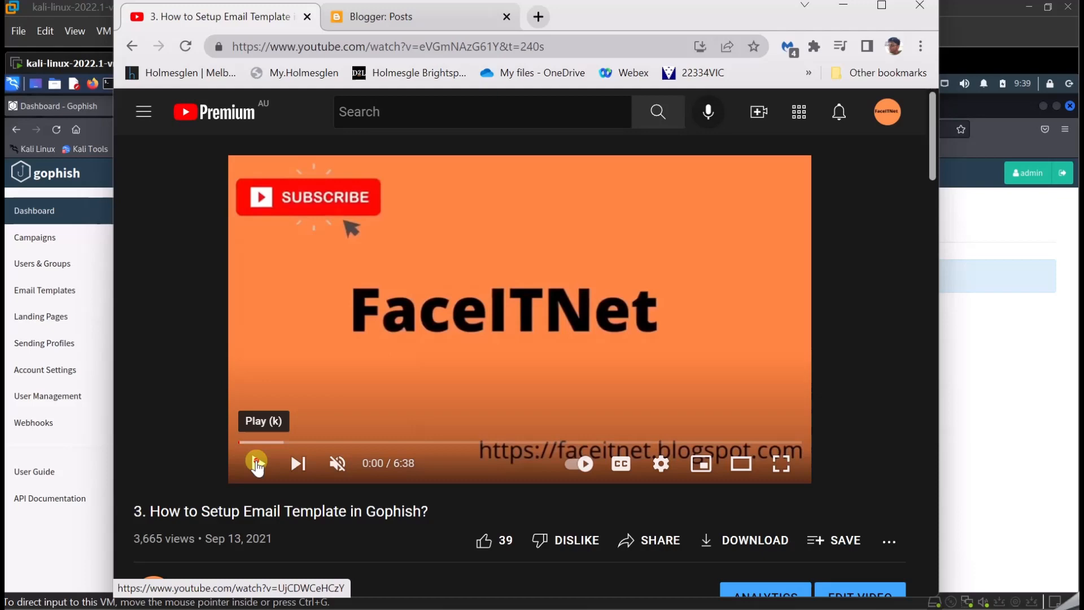
Switch into the Kali VM where the Gophish dashboard reports no campaigns yet.
click(257, 463)
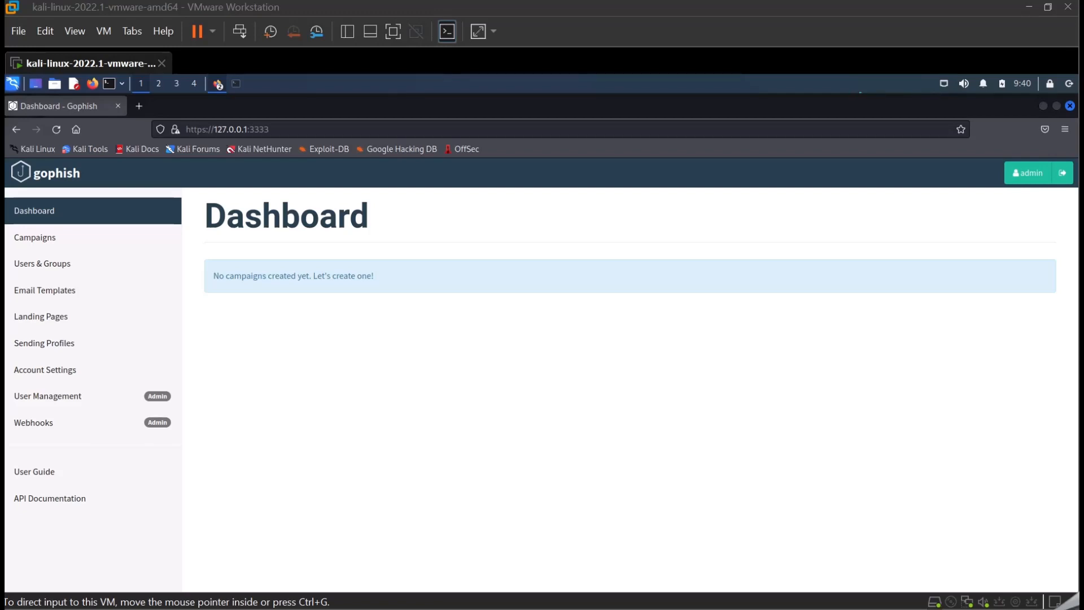
mouse_move(109, 419)
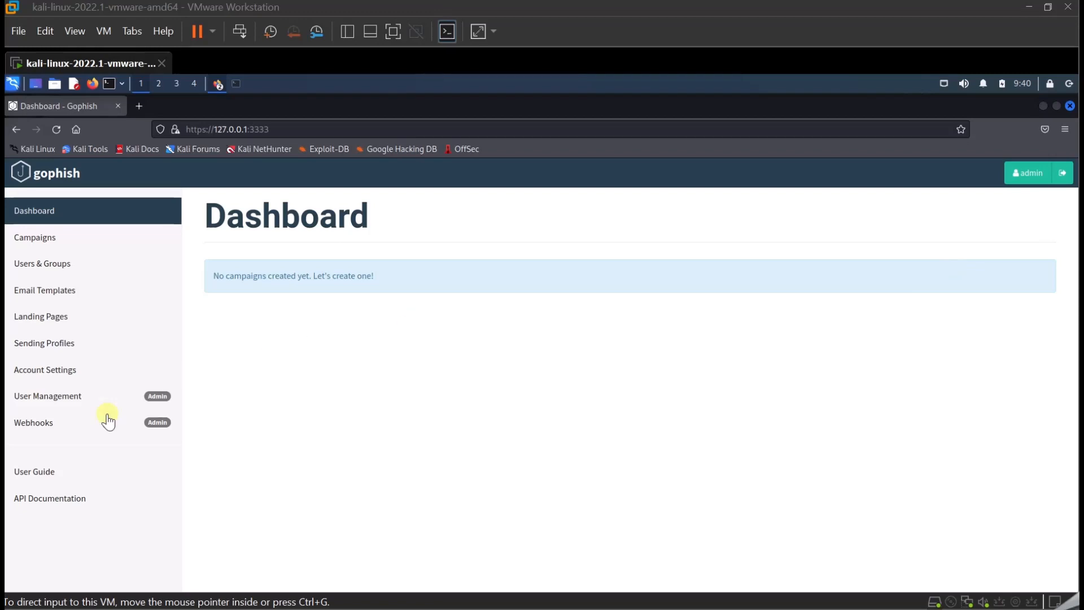
mouse_move(45, 369)
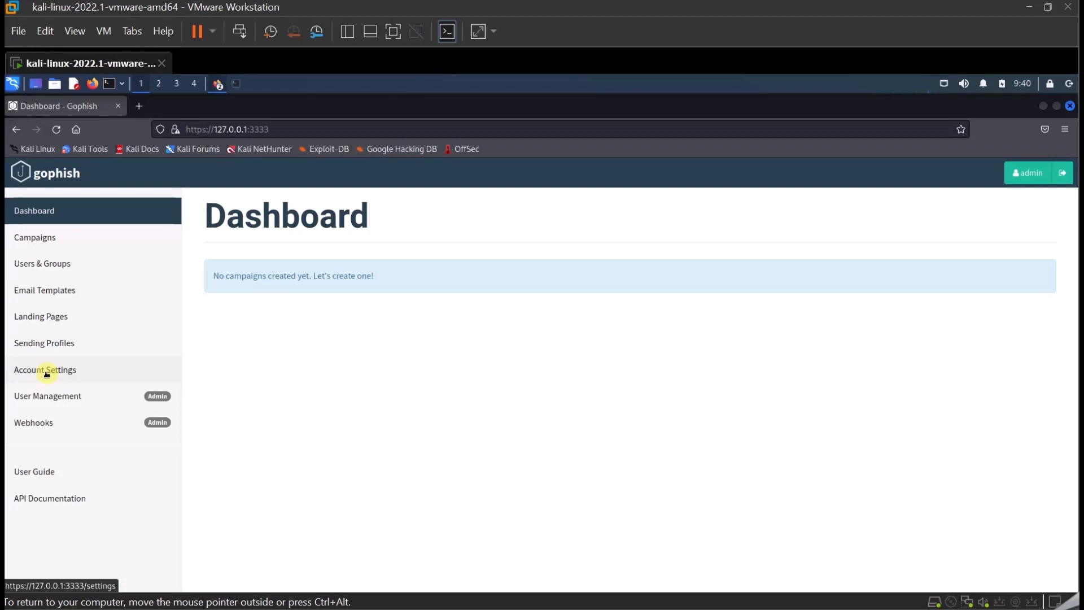
Browse Account Settings and Sending Profiles, then edit the Linkedin template from Email Templates.
click(45, 369)
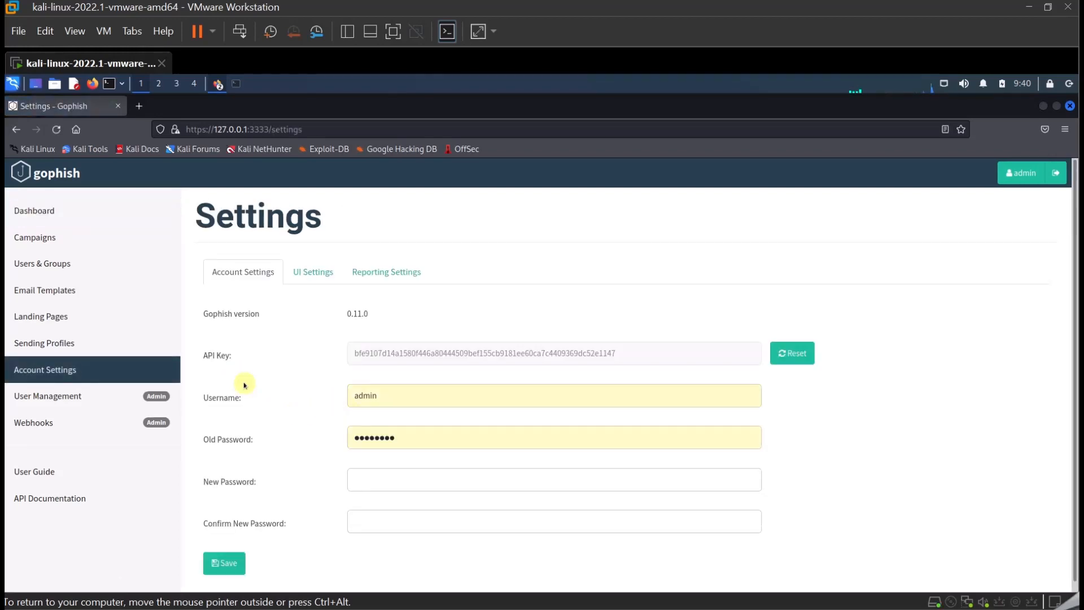
click(44, 343)
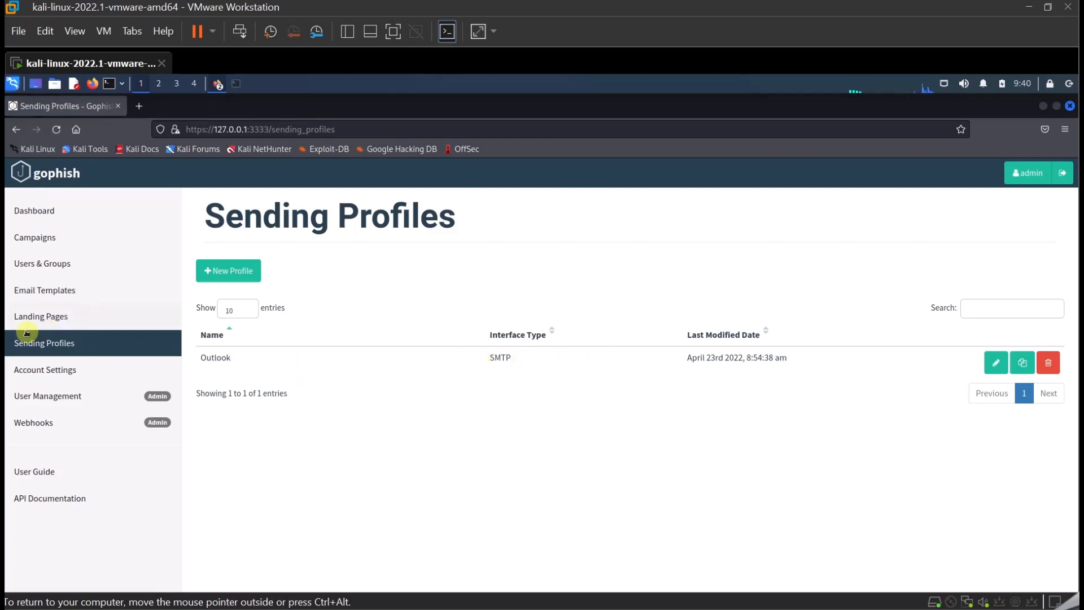
click(44, 290)
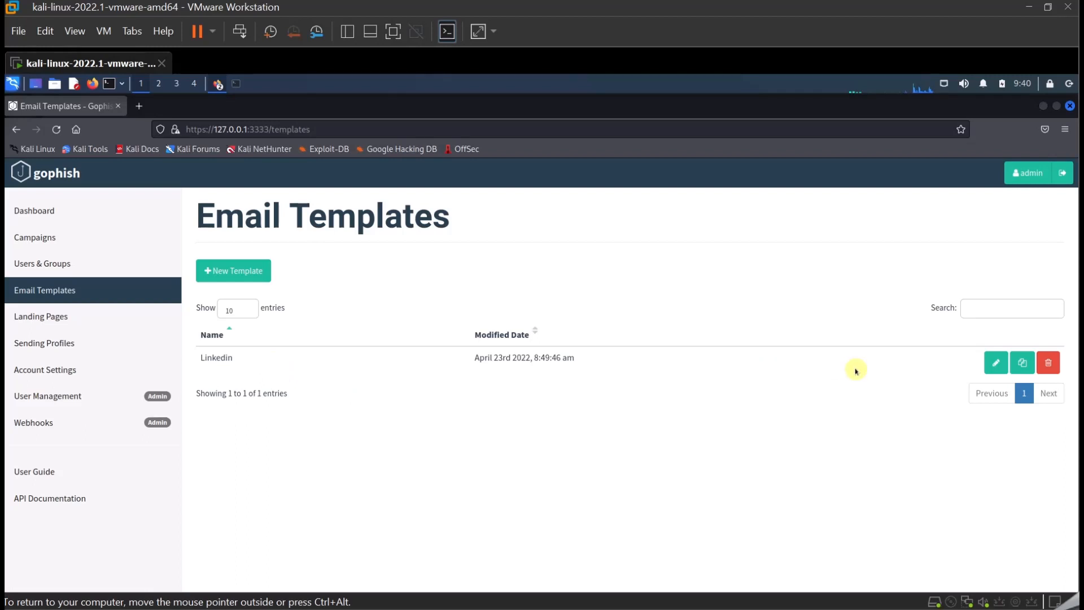
mouse_move(995, 363)
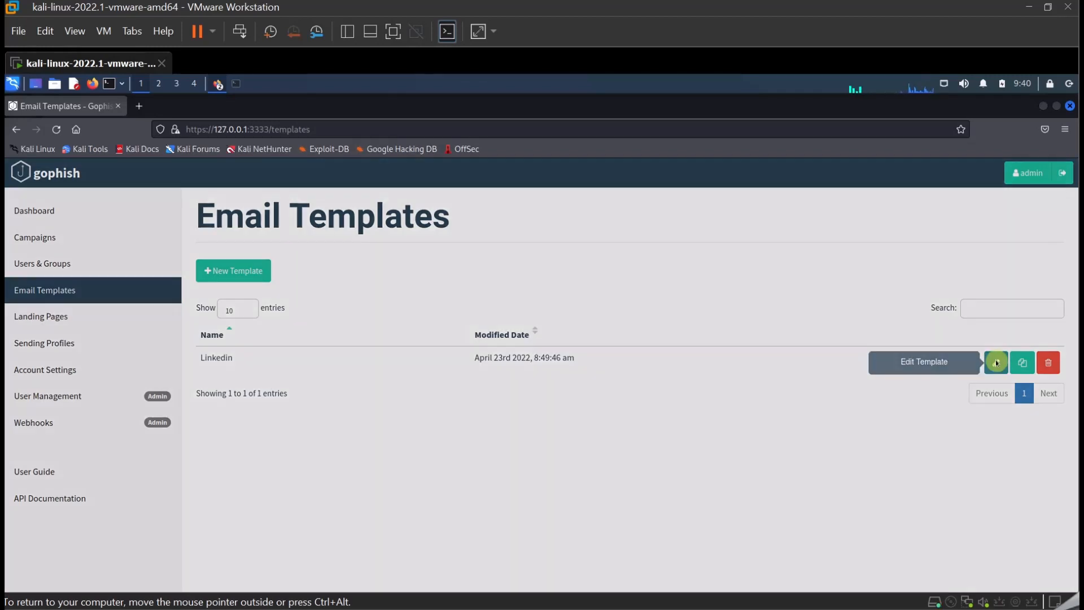
click(996, 361)
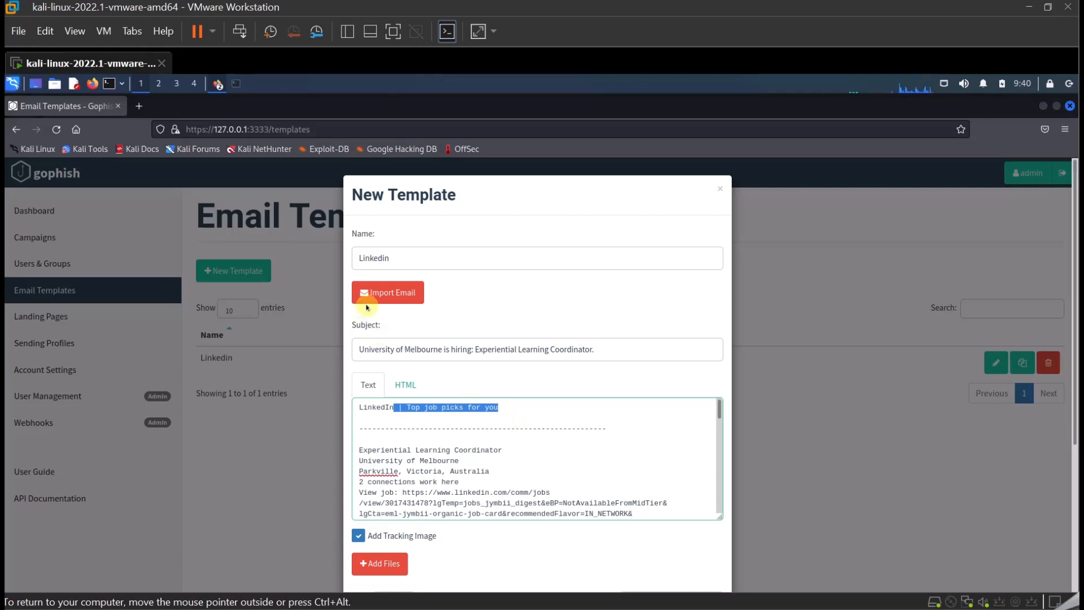
mouse_move(570, 402)
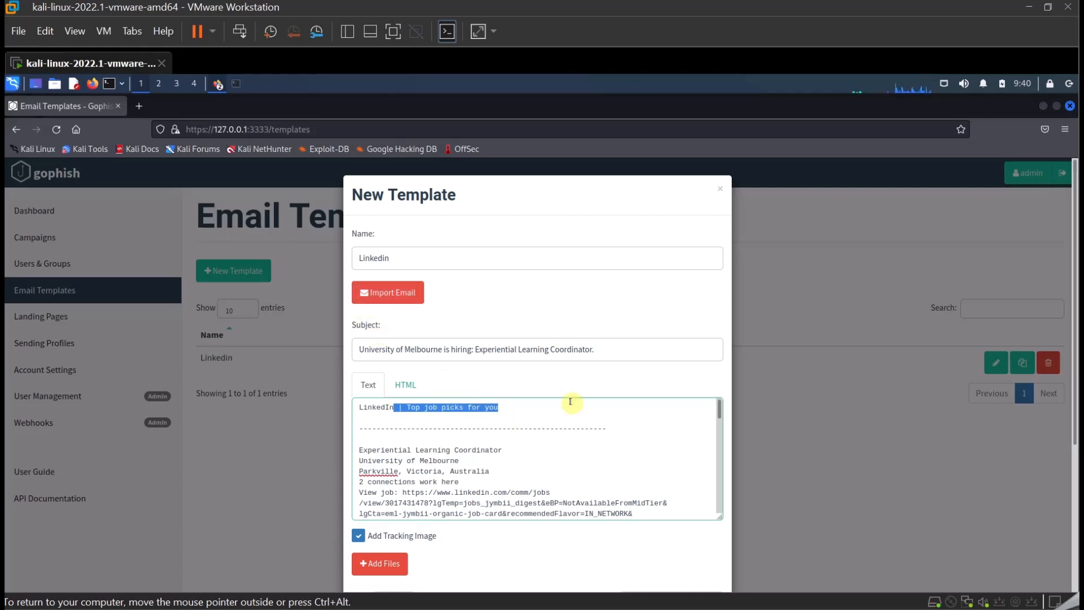
mouse_move(837, 271)
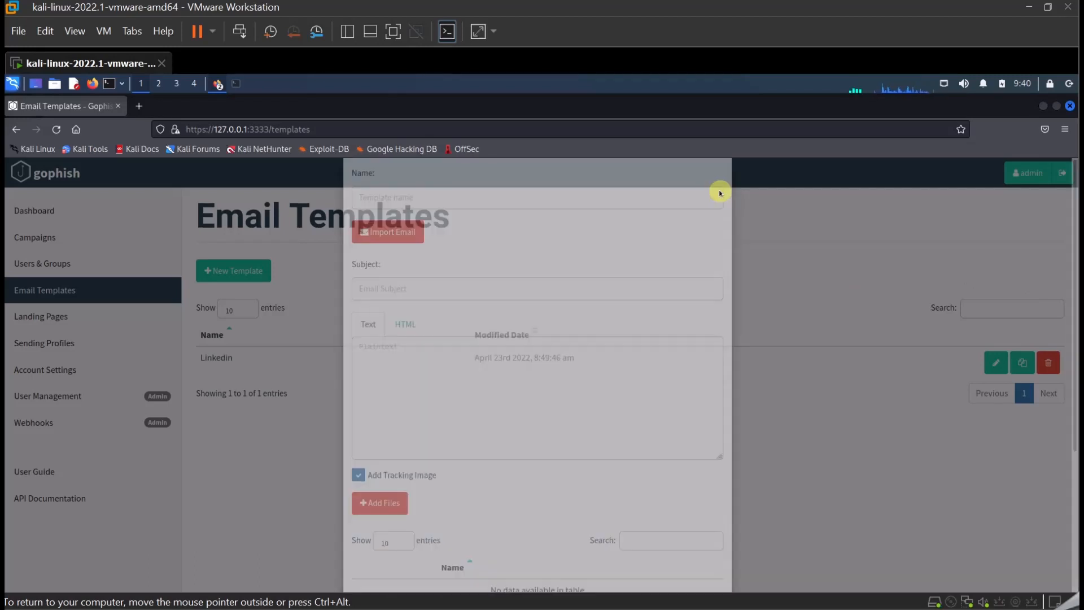
Tour Users & Groups, Landing Pages, Sending Profiles and Email Templates, ending back on Landing Pages.
click(42, 263)
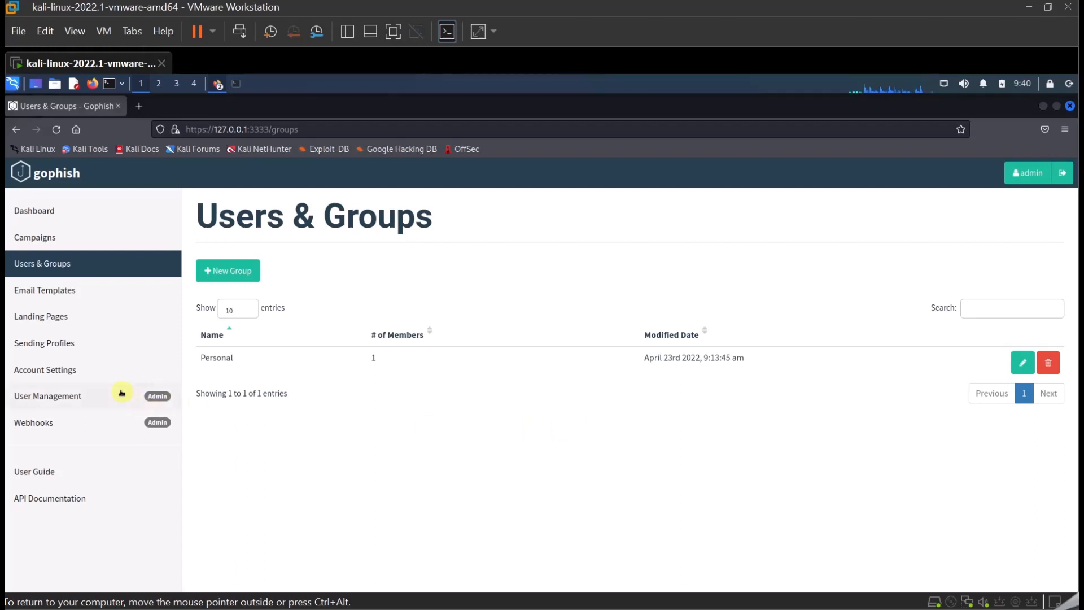
mouse_move(44, 343)
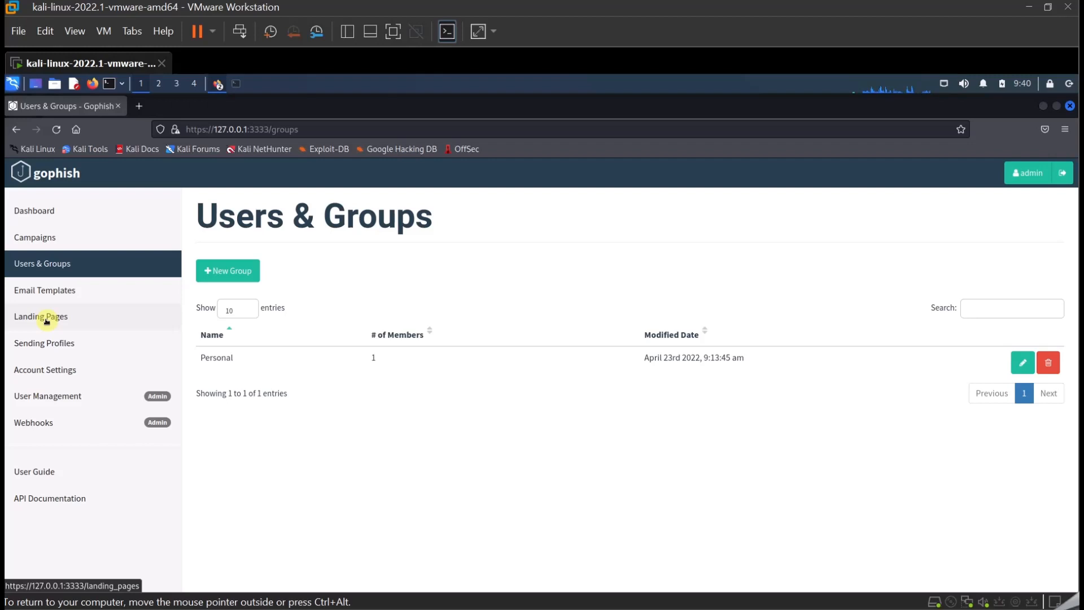
click(41, 316)
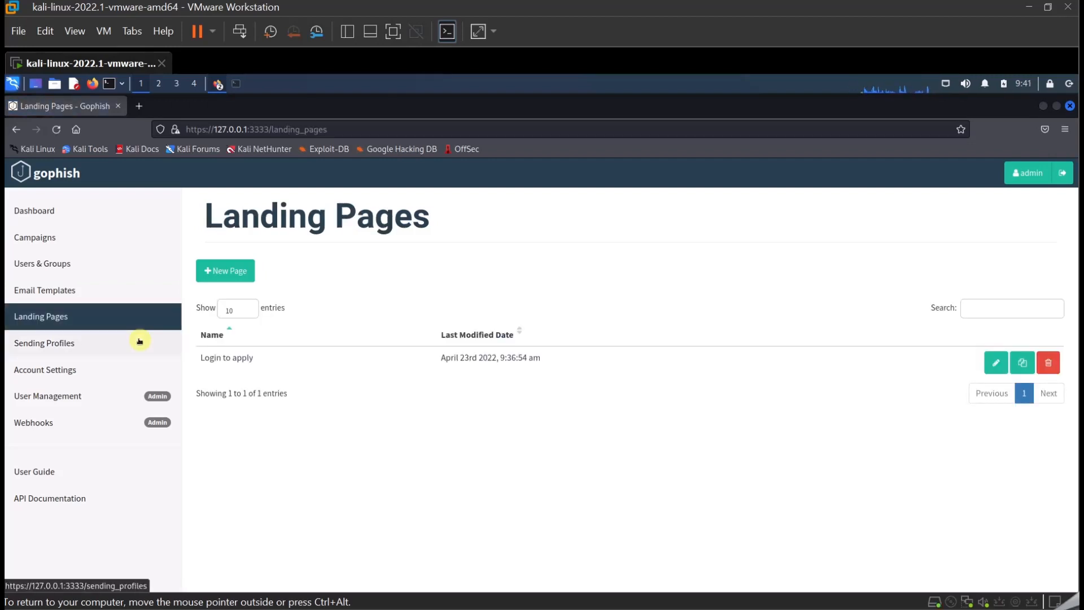
click(44, 343)
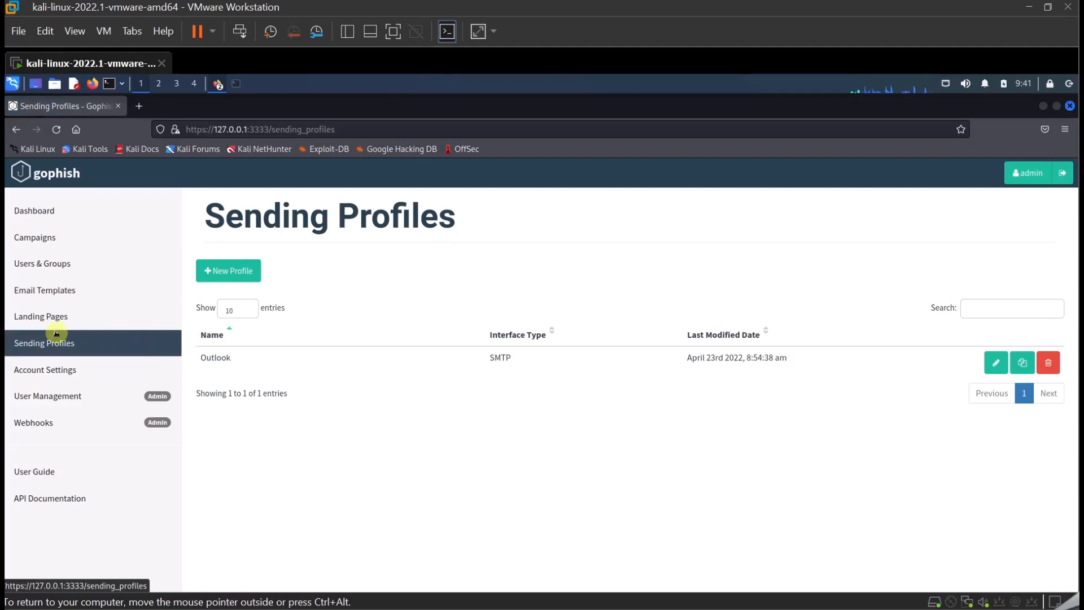
click(44, 290)
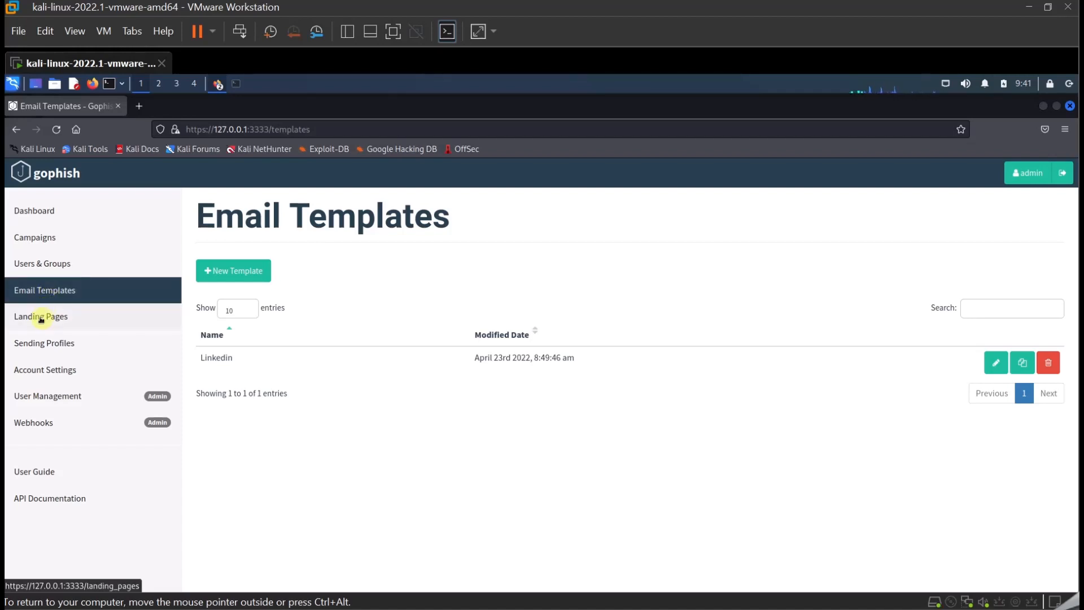
click(41, 316)
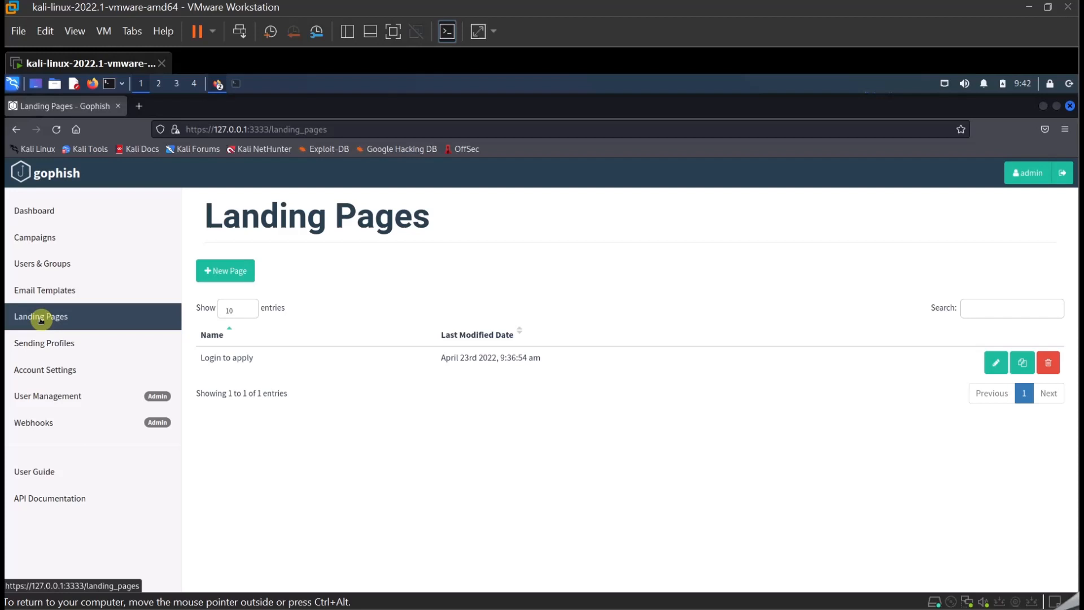
click(44, 290)
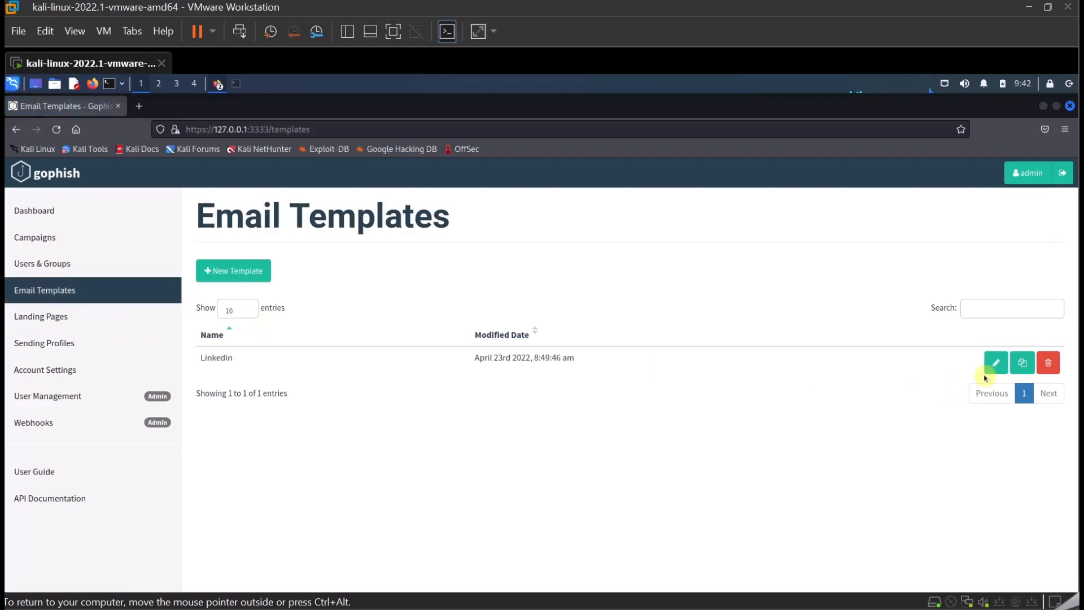
click(994, 363)
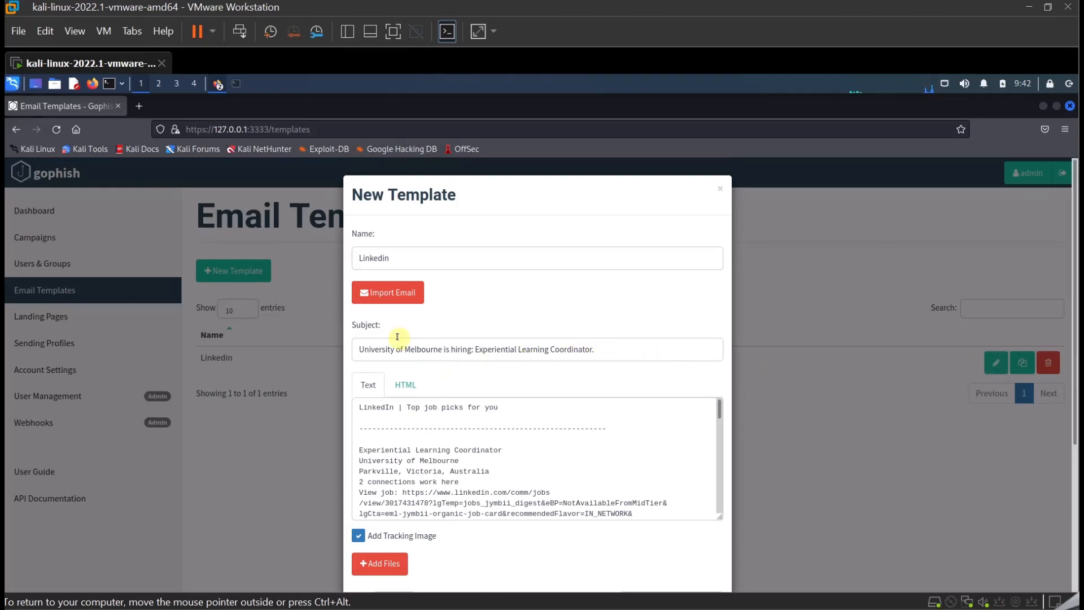
click(387, 291)
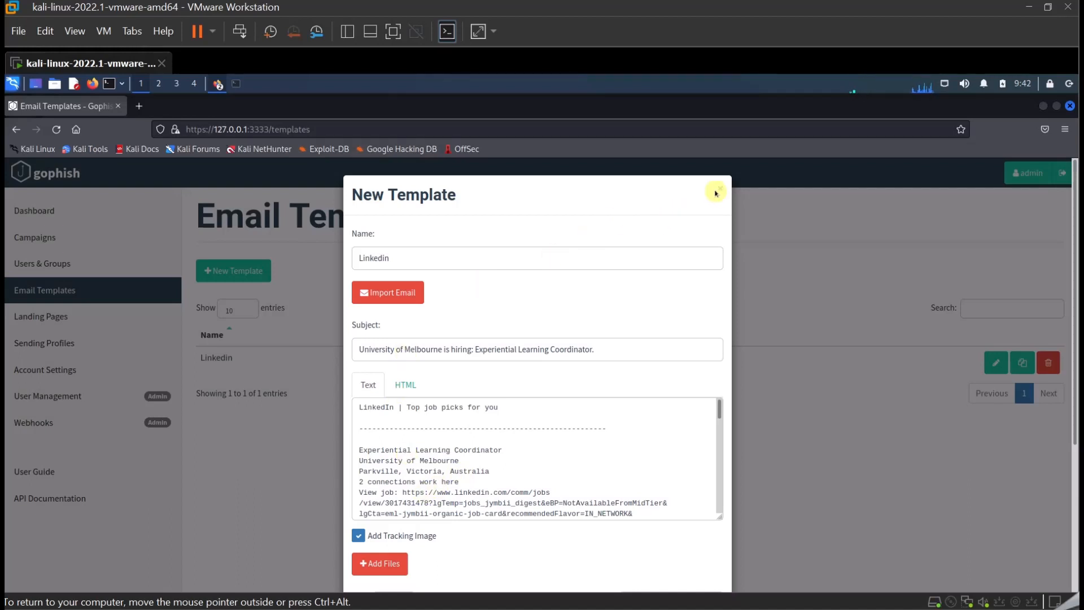
click(717, 192)
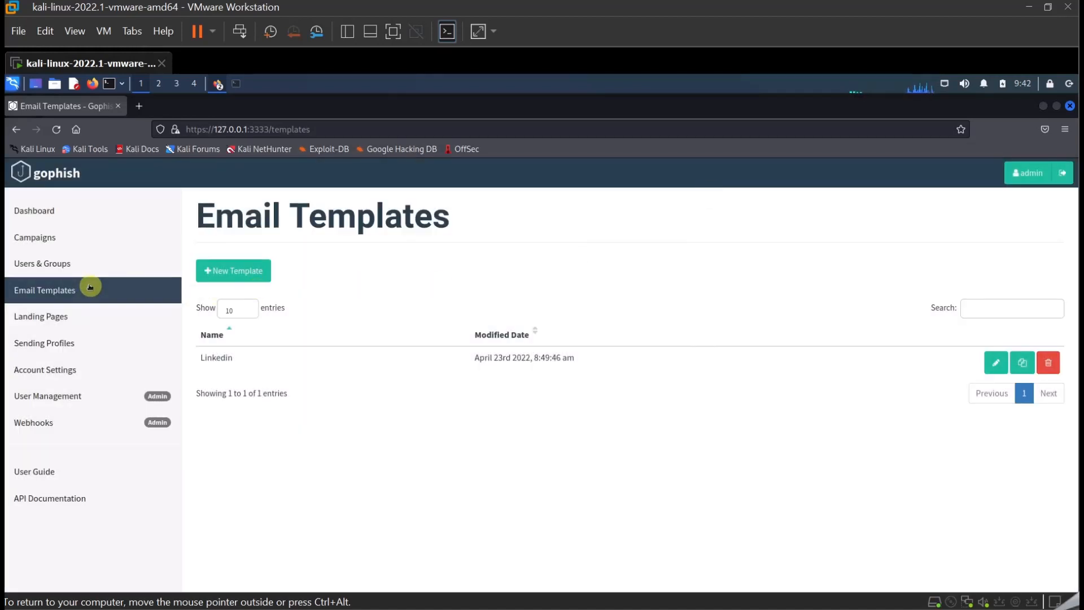
click(41, 317)
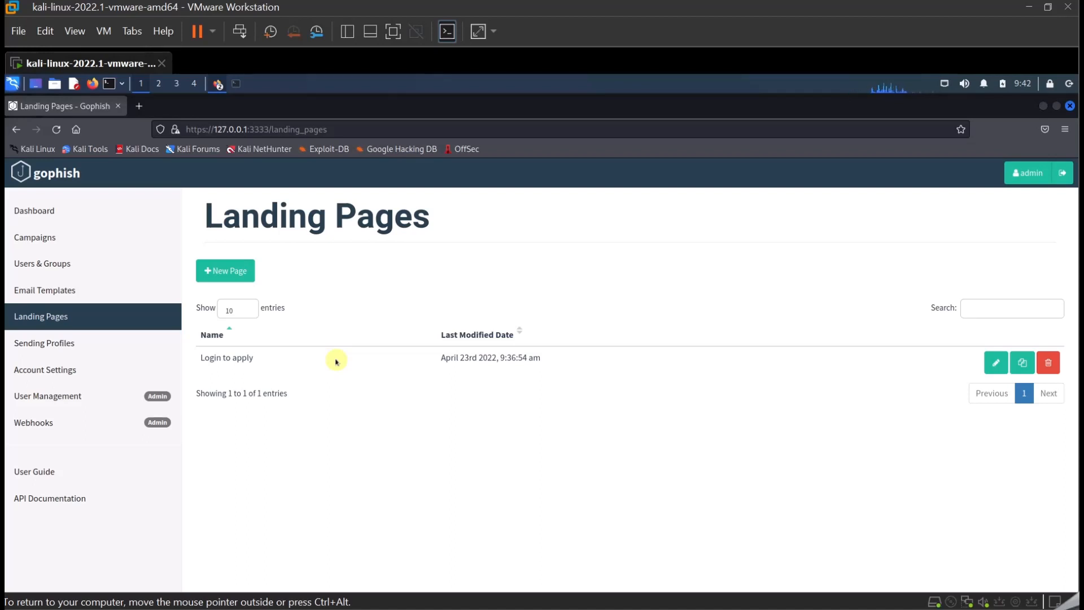
mouse_move(300, 324)
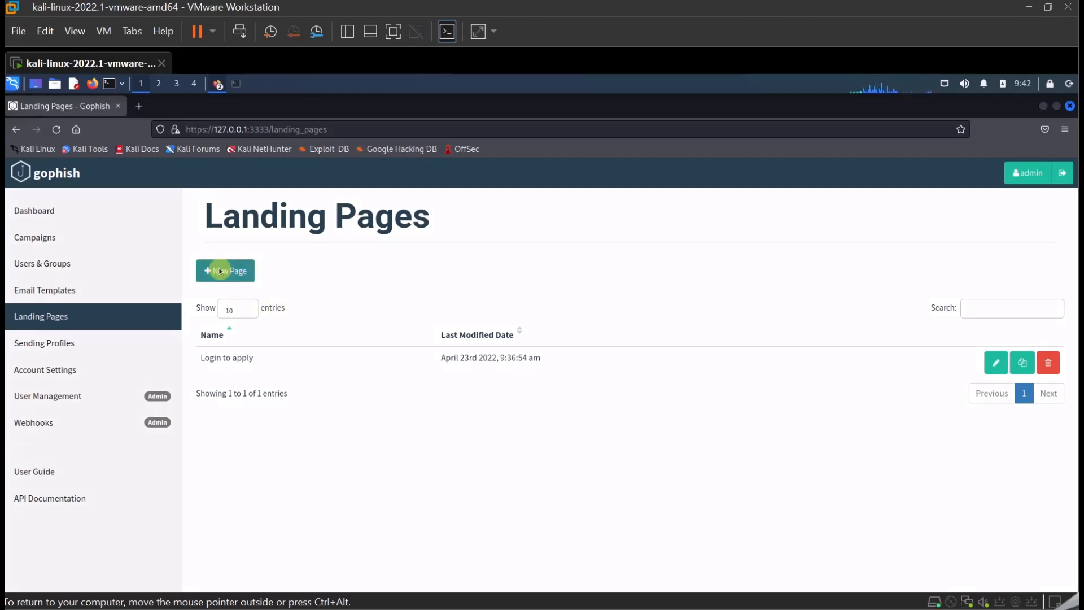
Start a new landing page form, then abandon it for the existing Login to apply page.
click(225, 270)
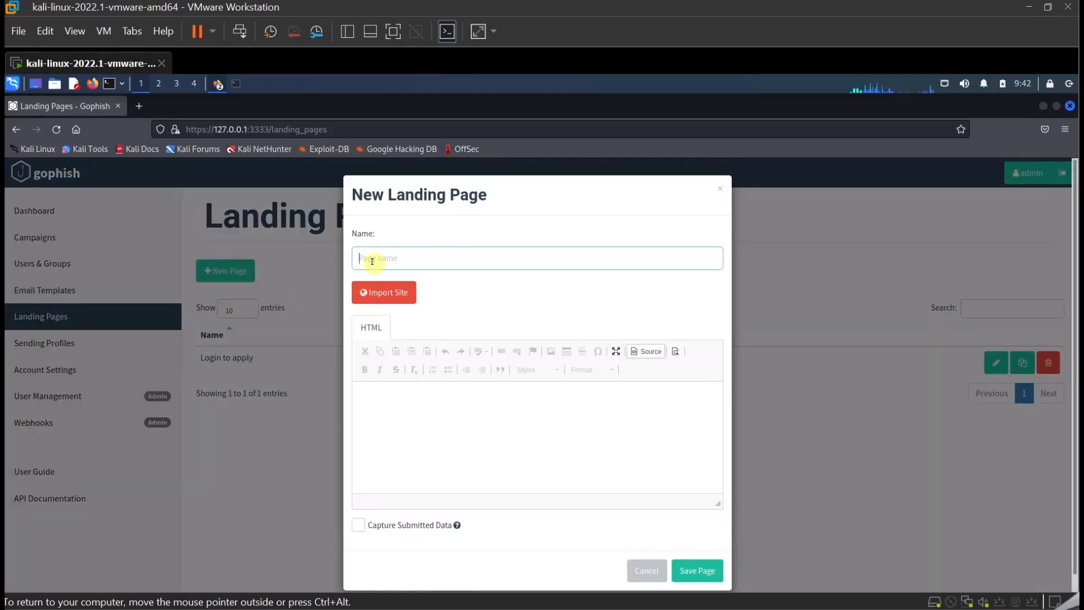
click(398, 426)
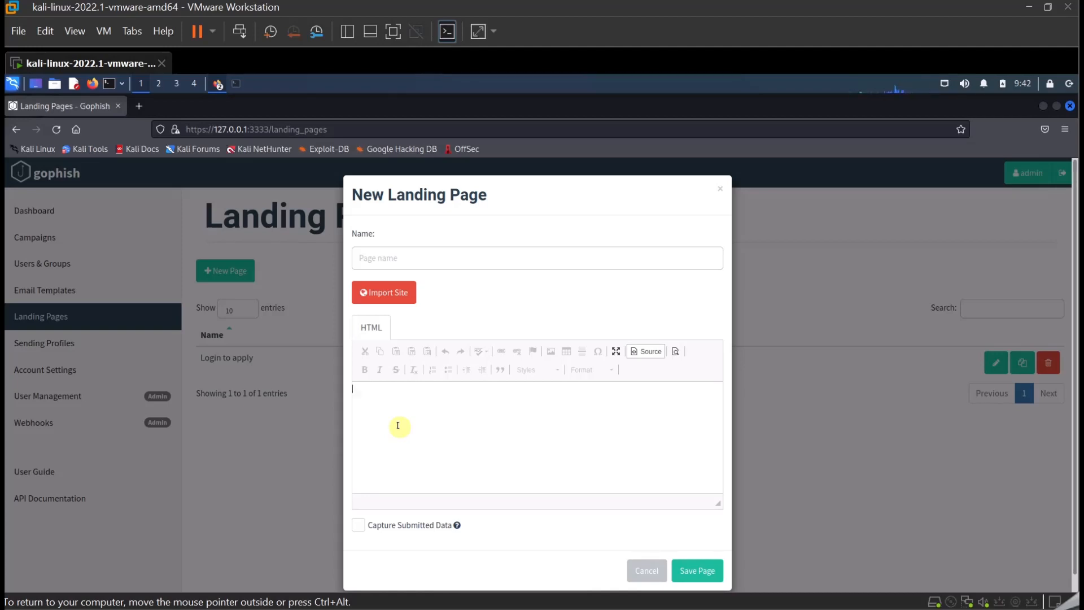
mouse_move(389, 420)
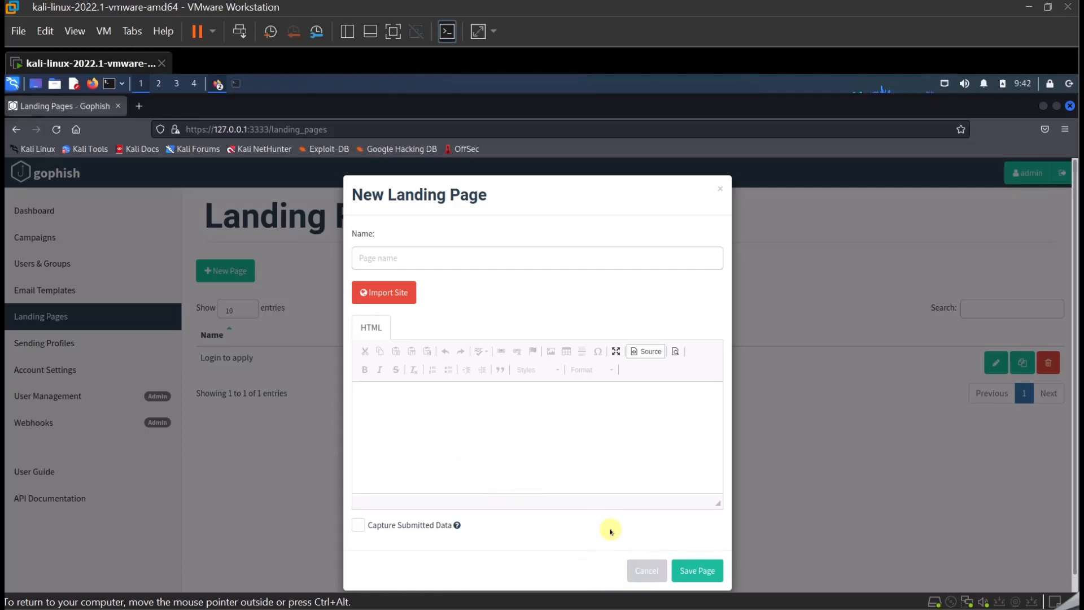
click(644, 570)
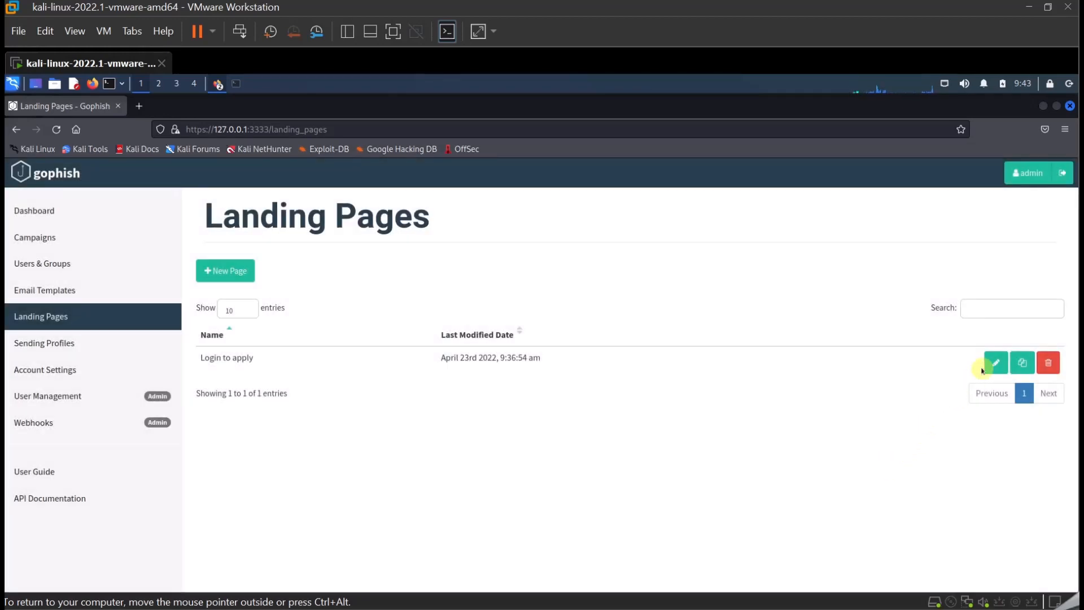
Review the Login to apply HTML and bring up the Import Site URL prompt.
click(993, 362)
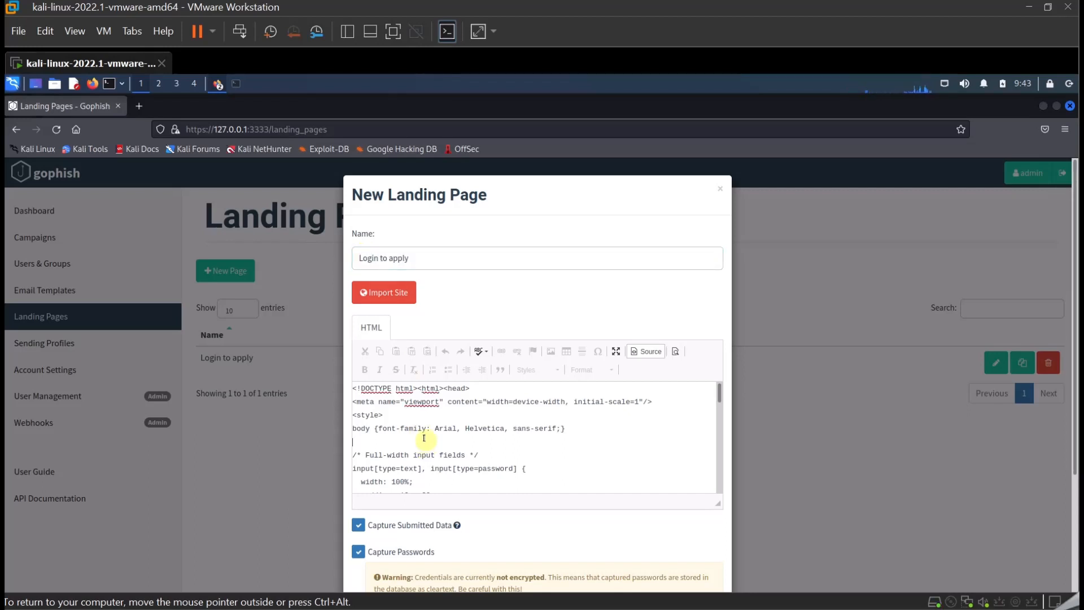
scroll(down, 3)
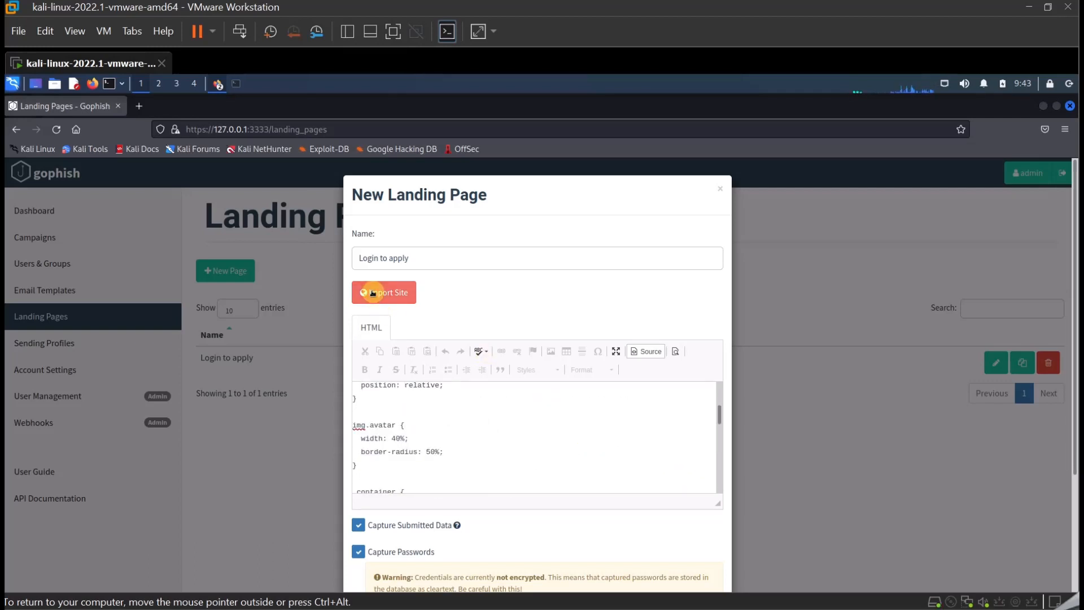
click(384, 291)
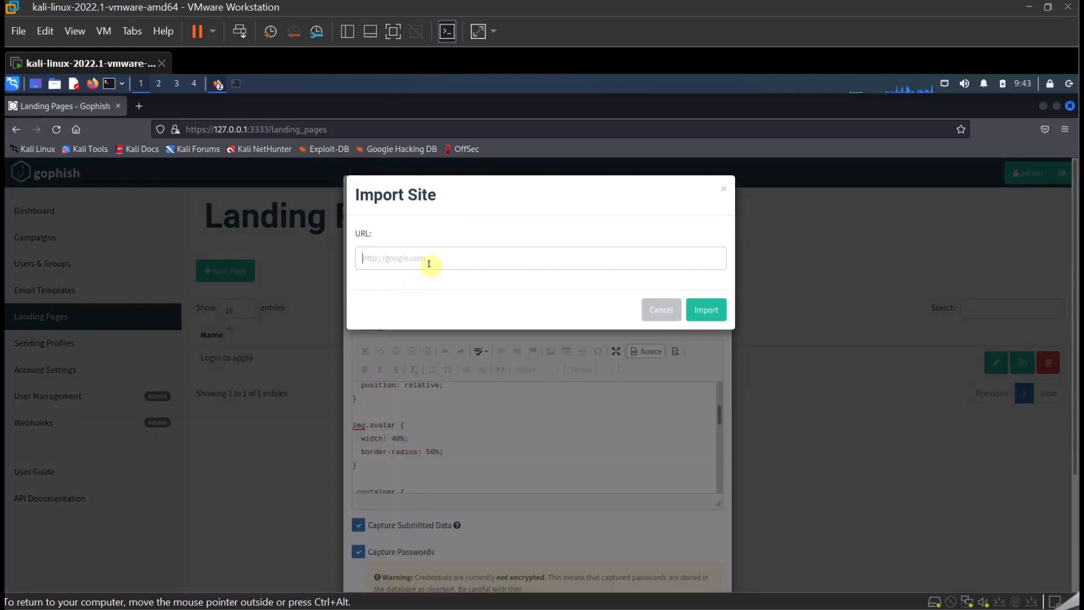
Cancel the Import Site prompt without a URL and switch to the host browser.
click(539, 257)
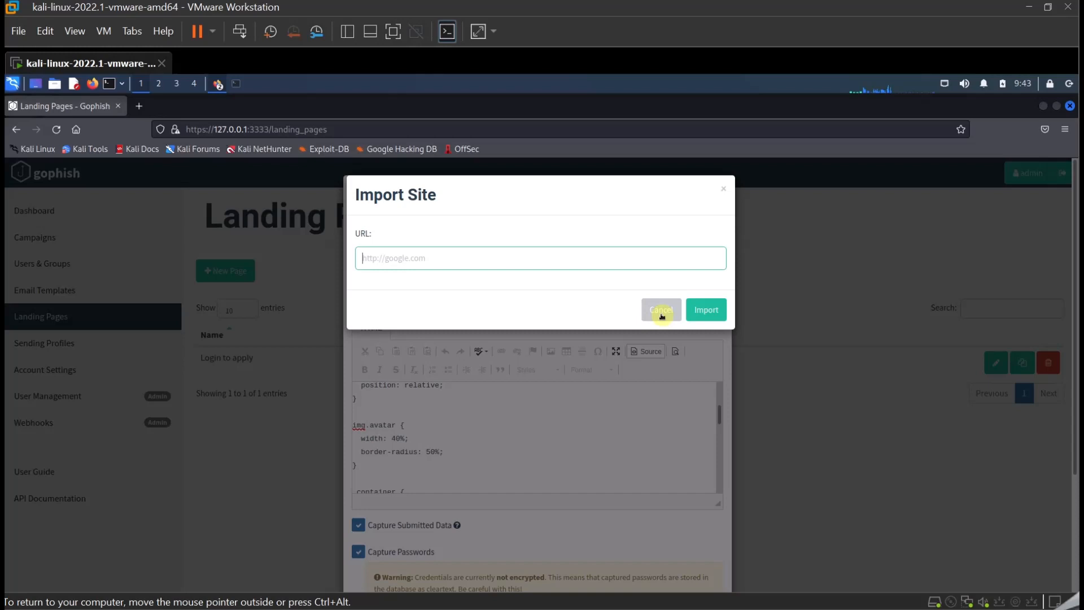
click(659, 310)
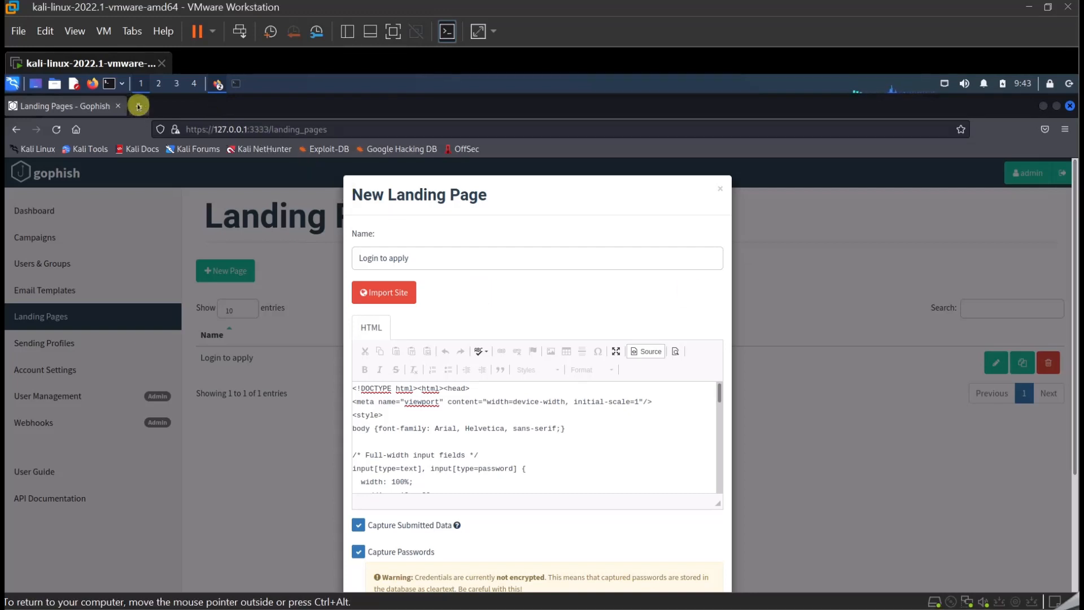
click(137, 106)
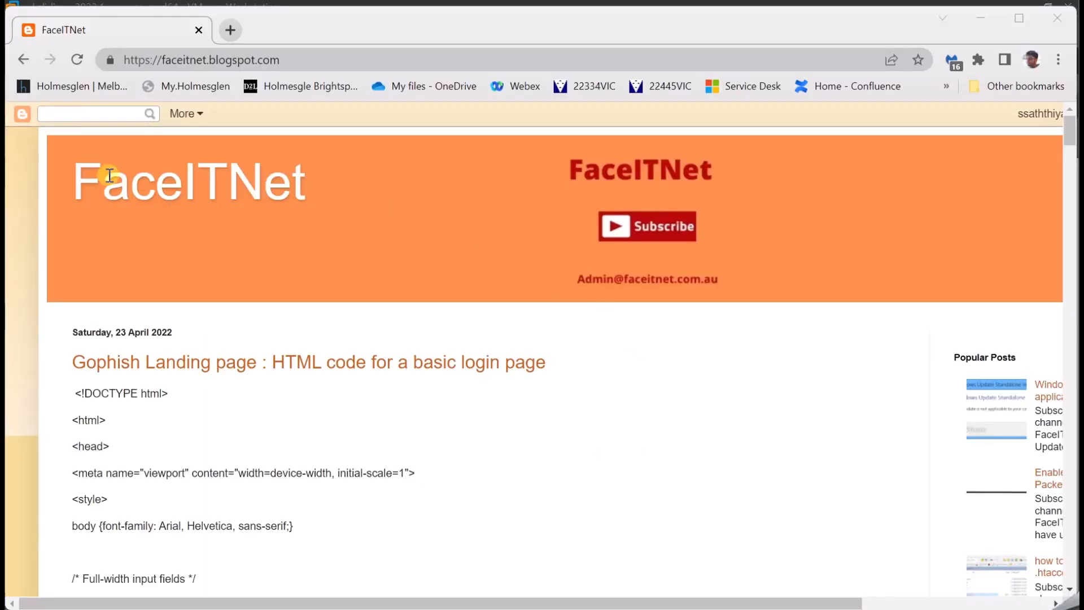
Drag-select the basic login page HTML code in the FaceITNet blog post.
click(201, 60)
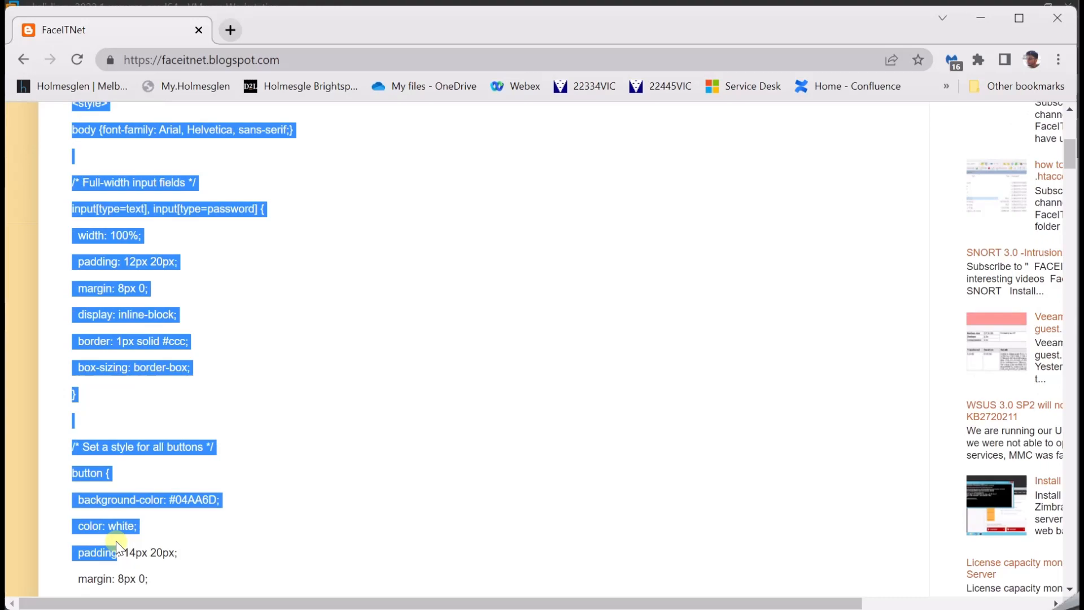
scroll(down, 3)
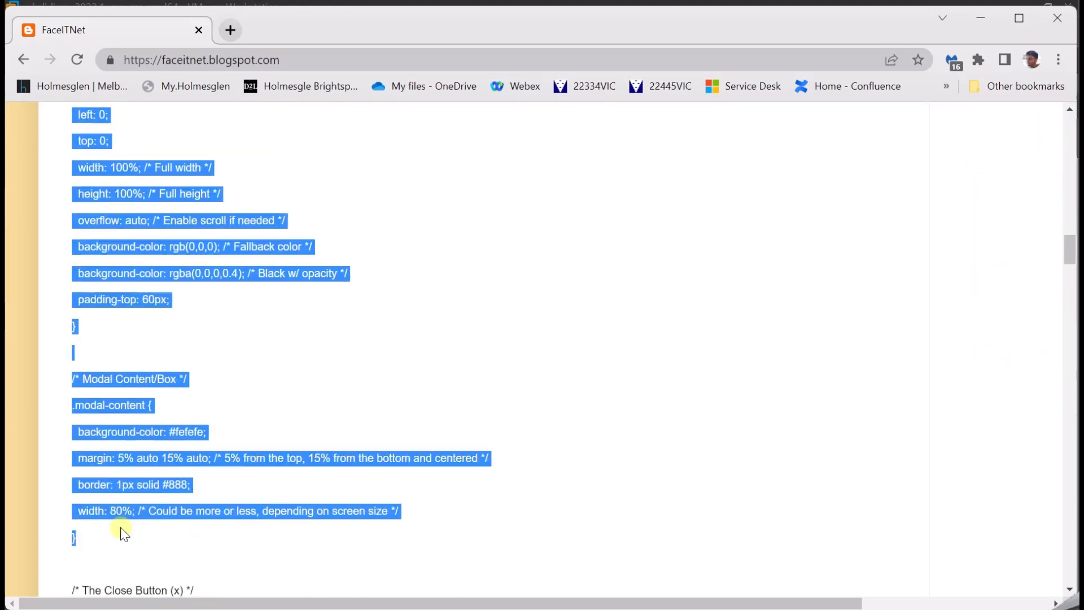
scroll(down, 3)
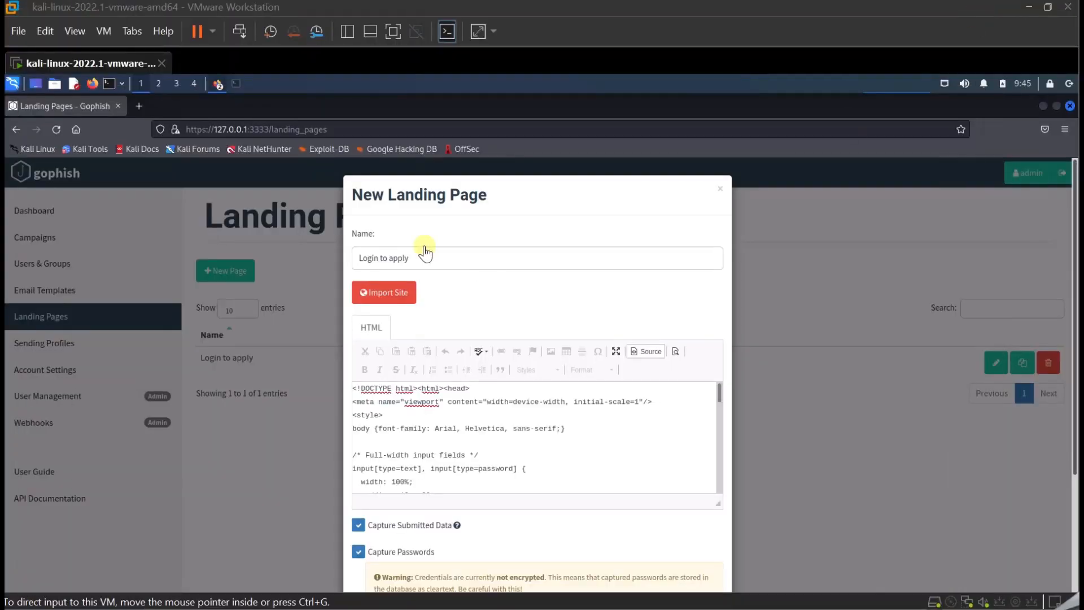
mouse_move(475, 312)
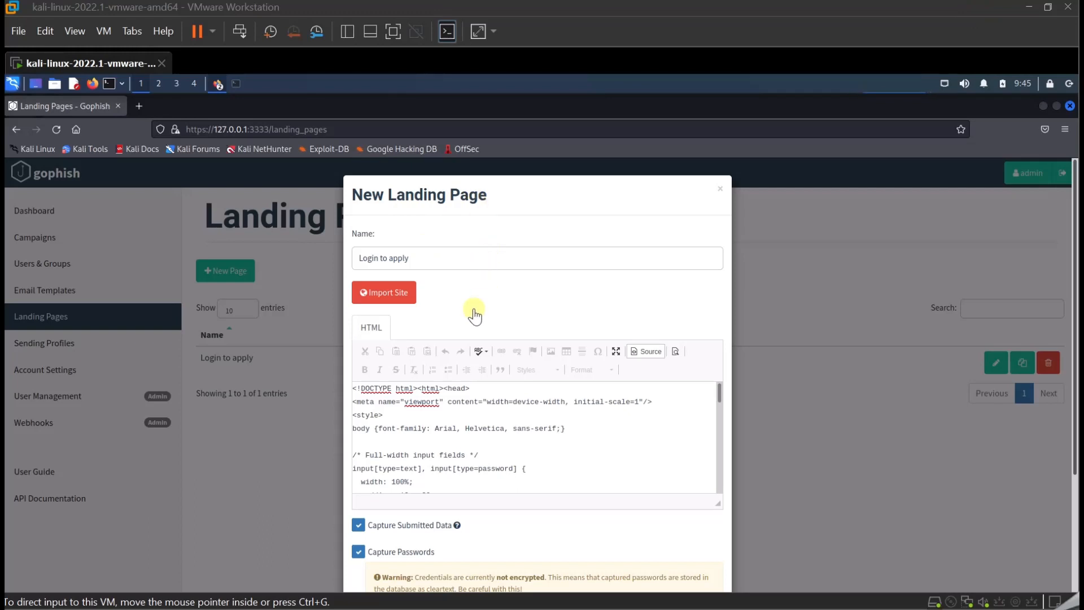
mouse_move(399, 402)
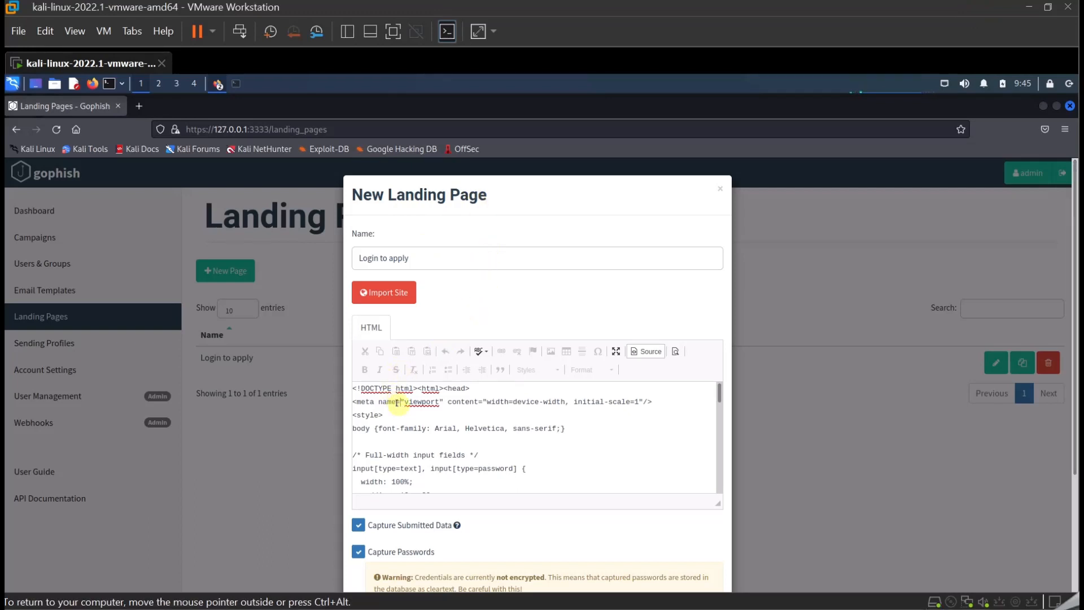
Select the meta viewport line in the Login to apply landing page HTML.
triple_click(501, 402)
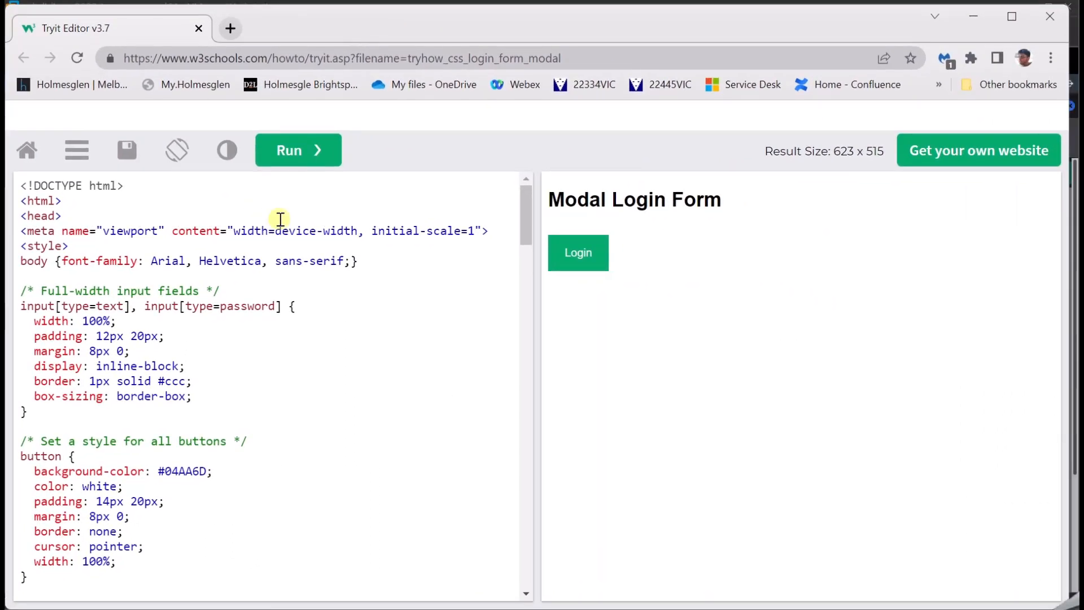
mouse_move(309, 367)
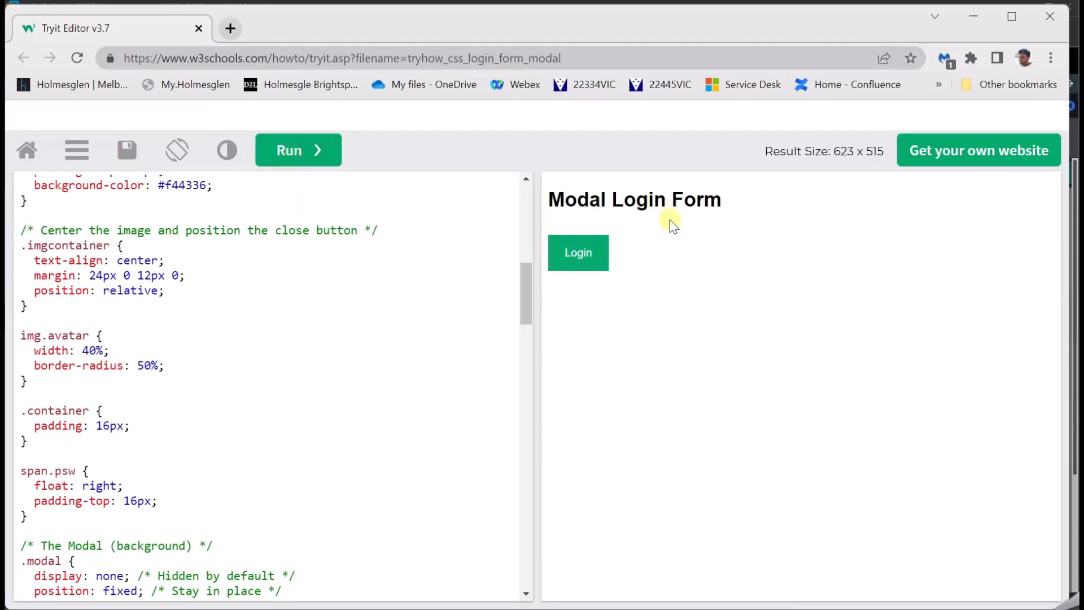
mouse_move(578, 253)
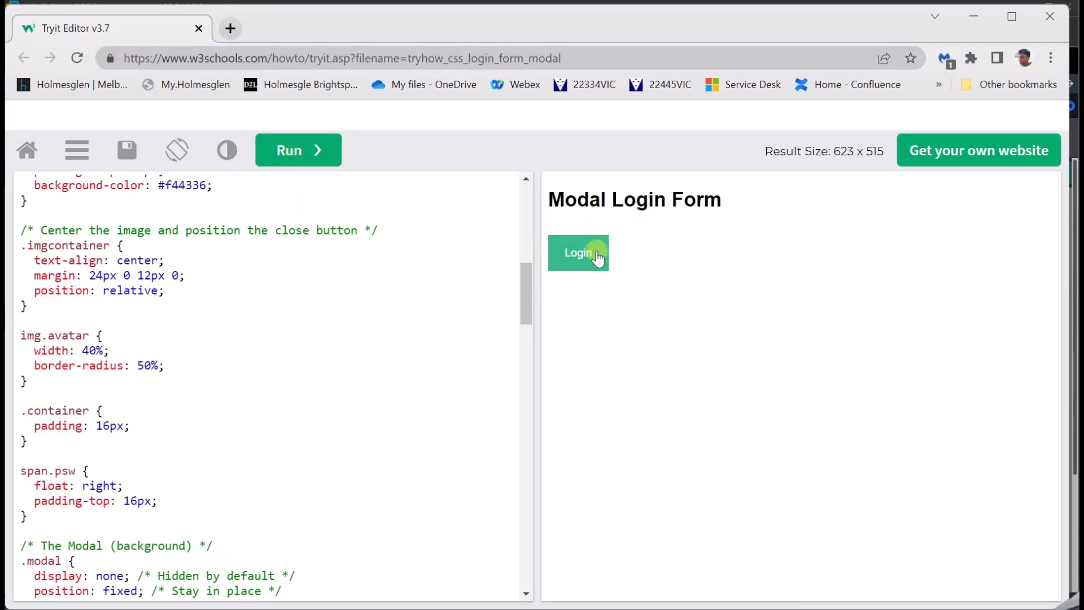
Submit the modal login demo with dummy 'asdasd' credentials and decline saving the password.
click(577, 252)
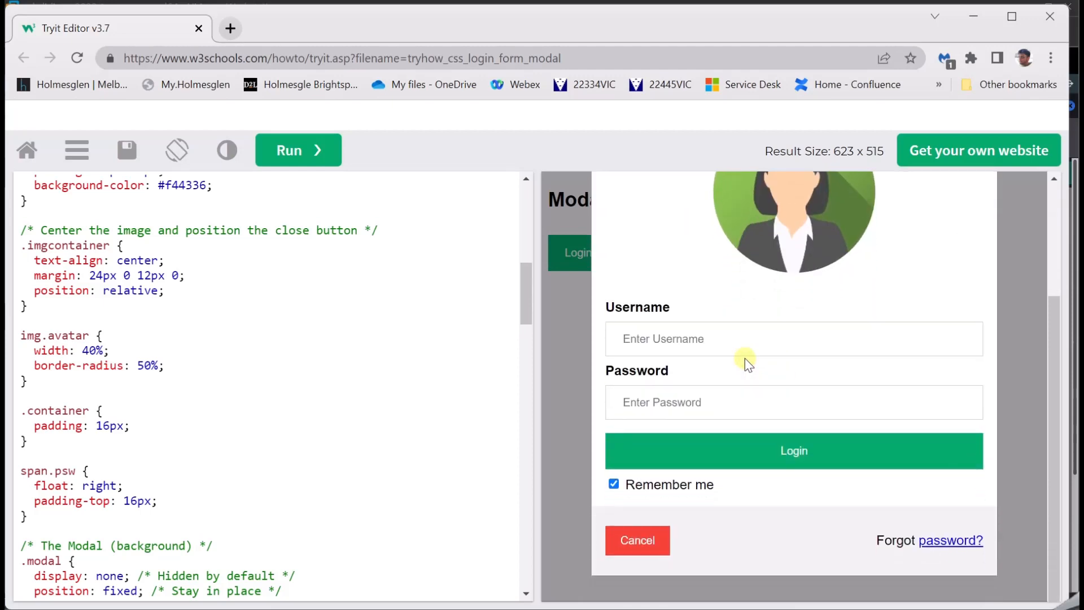
text(asdasd)
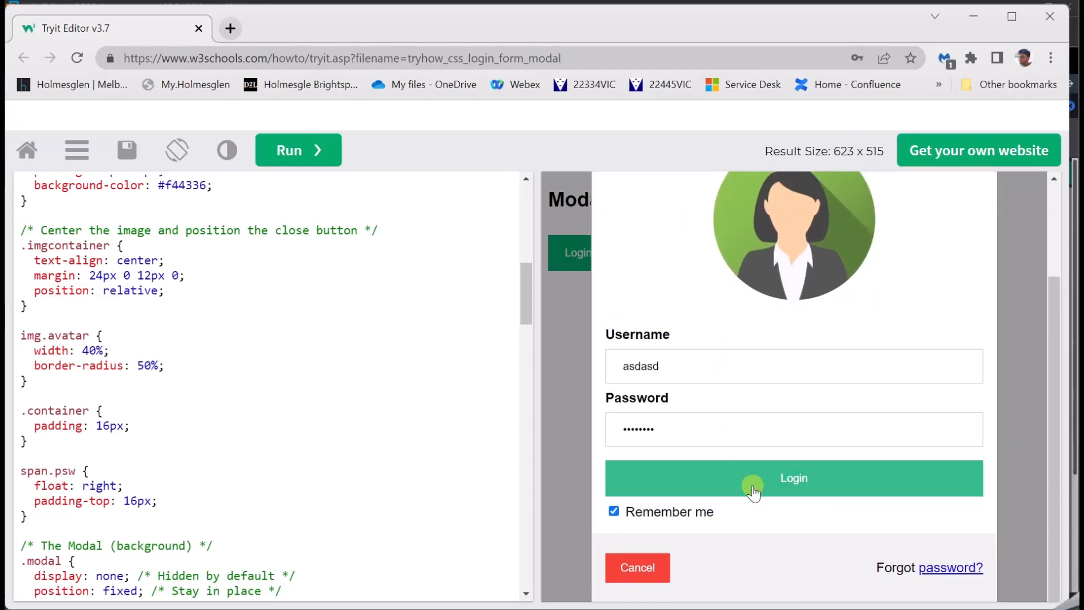
click(793, 477)
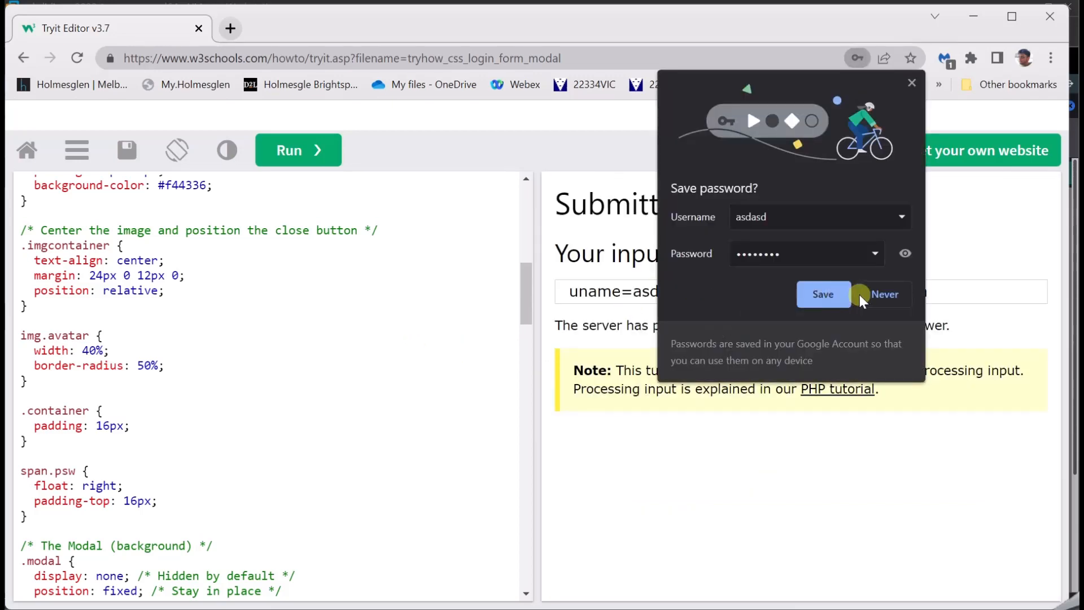
click(882, 294)
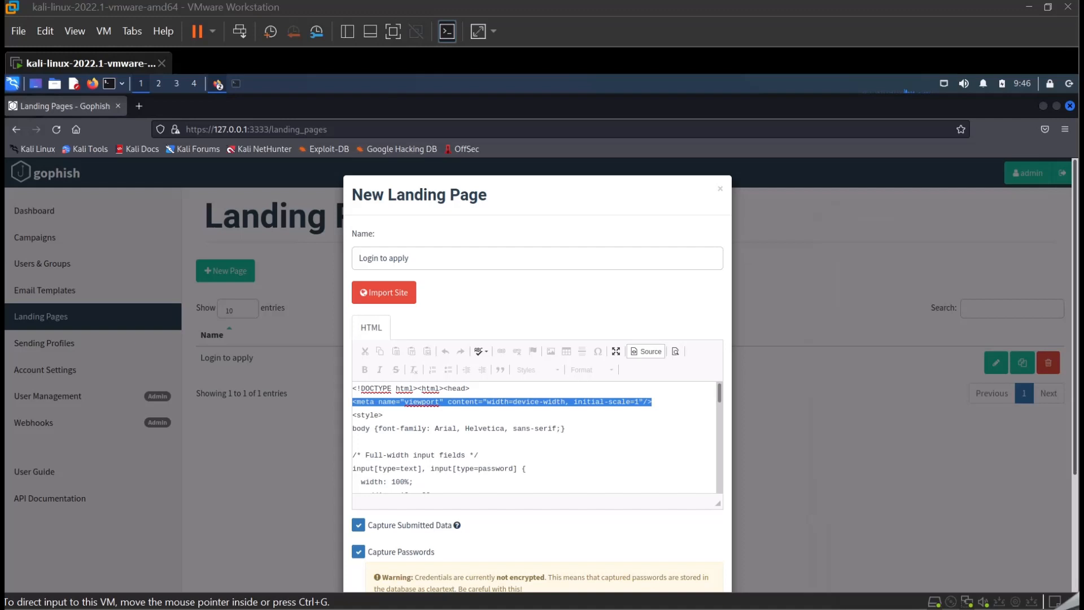
mouse_move(885, 279)
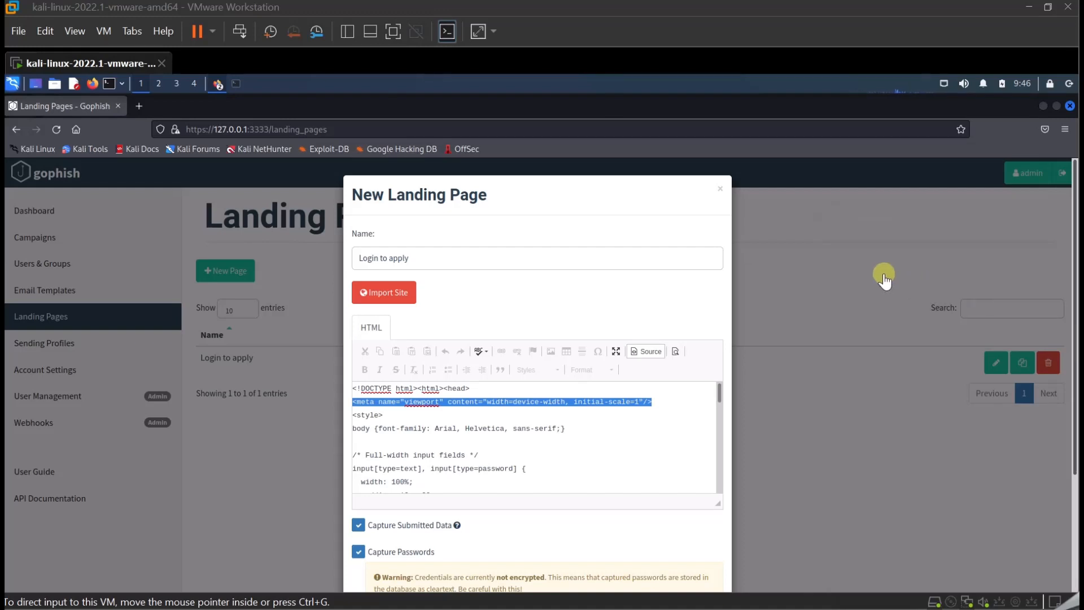
mouse_move(413, 444)
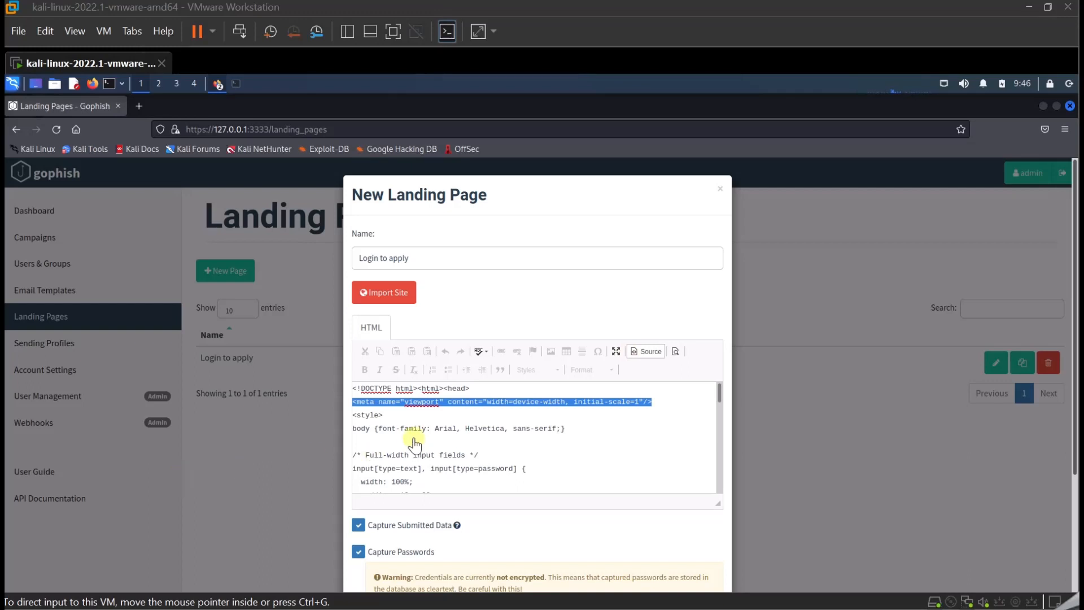
scroll(down, 3)
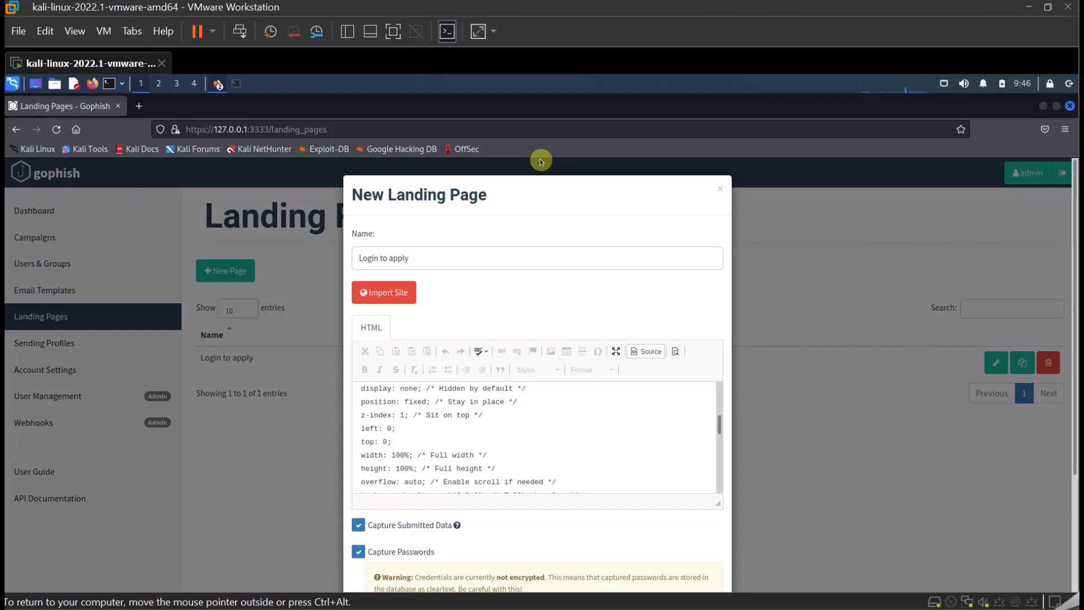
mouse_move(816, 426)
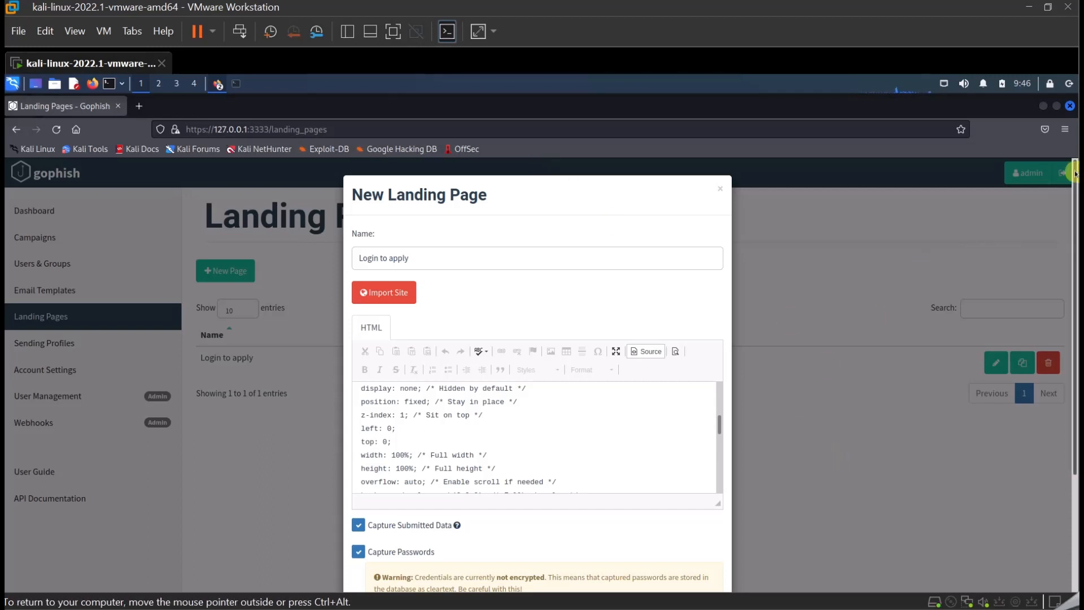
scroll(down, 3)
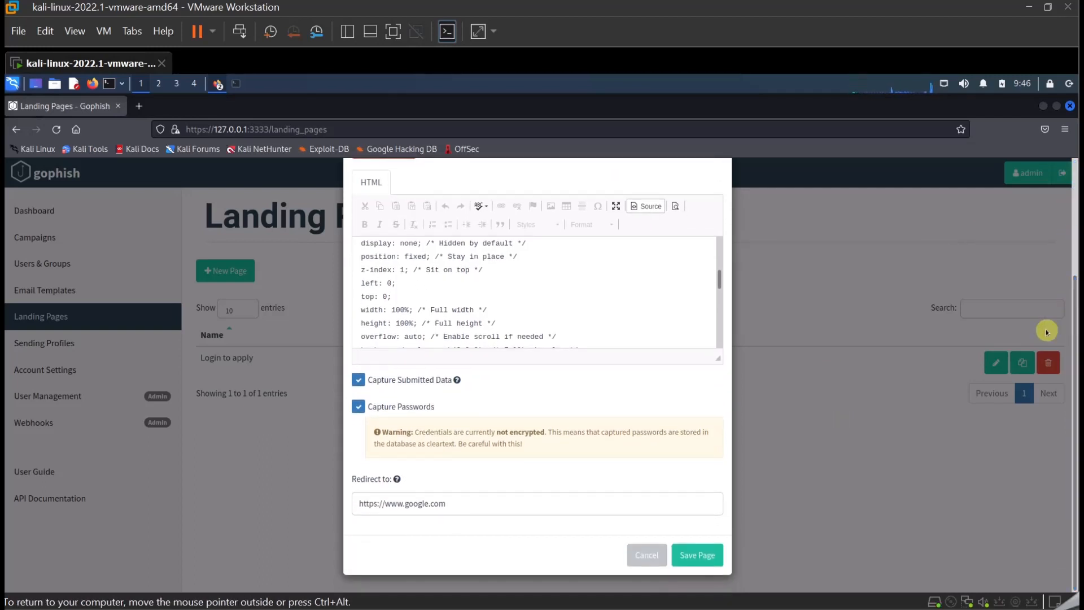
click(429, 503)
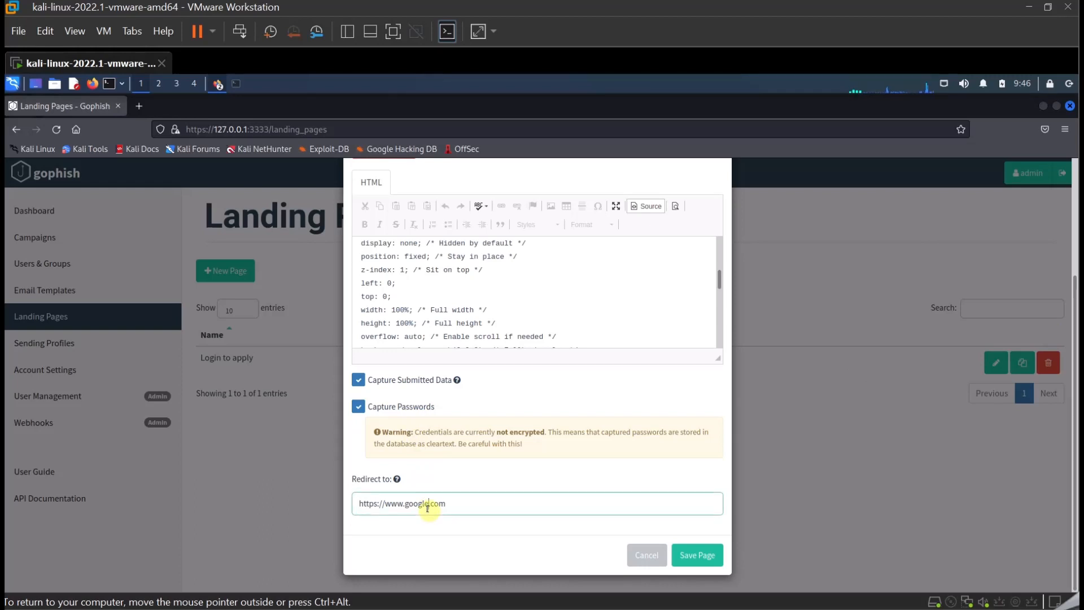
click(695, 554)
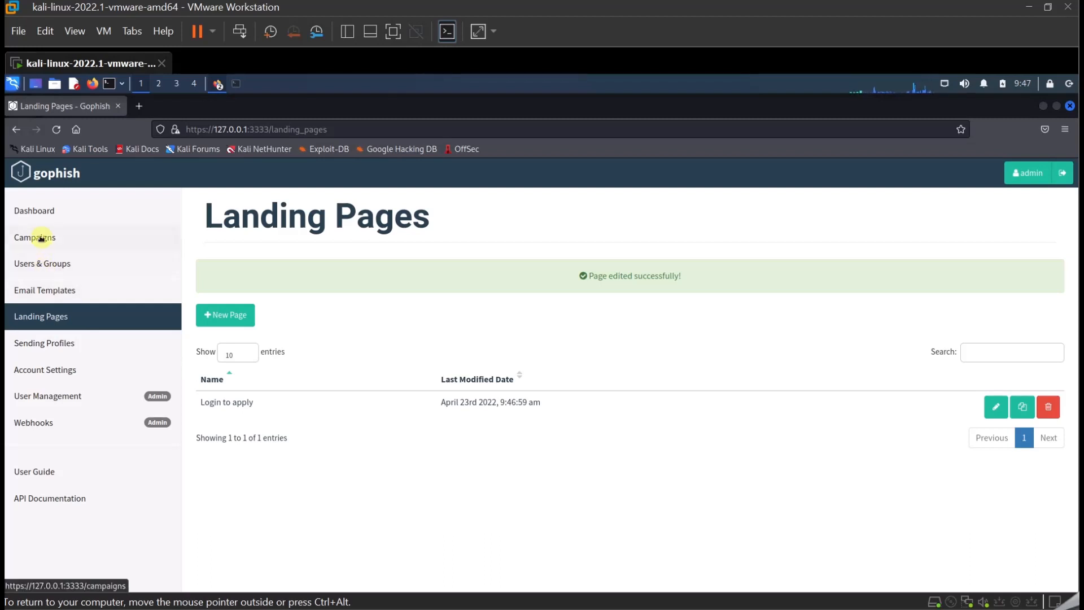
Start a new campaign and name it 'Job Ad'.
click(34, 237)
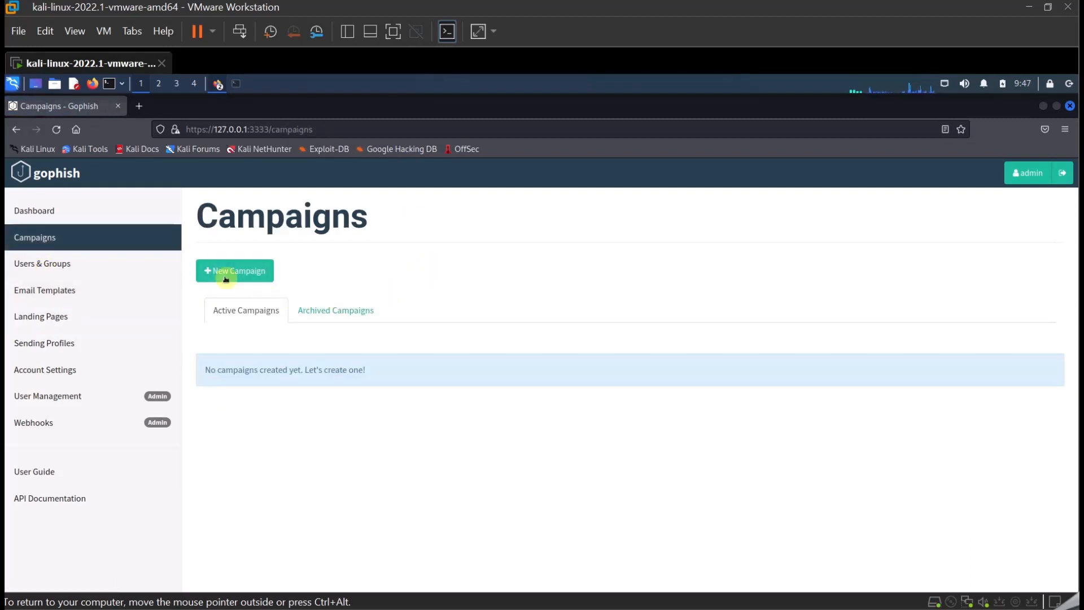
click(235, 270)
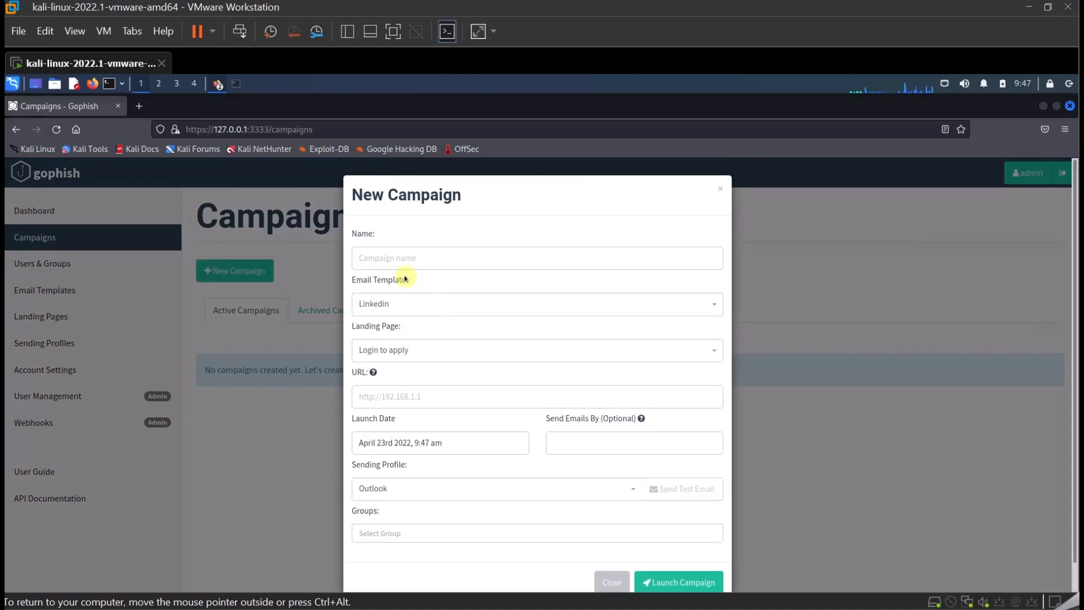
click(536, 258)
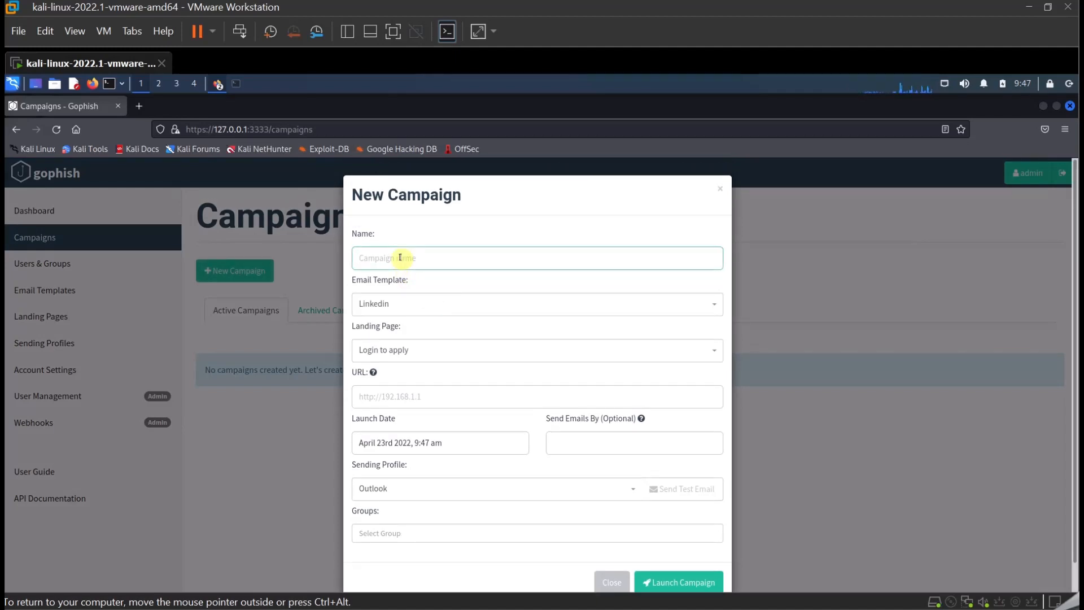
text(Job)
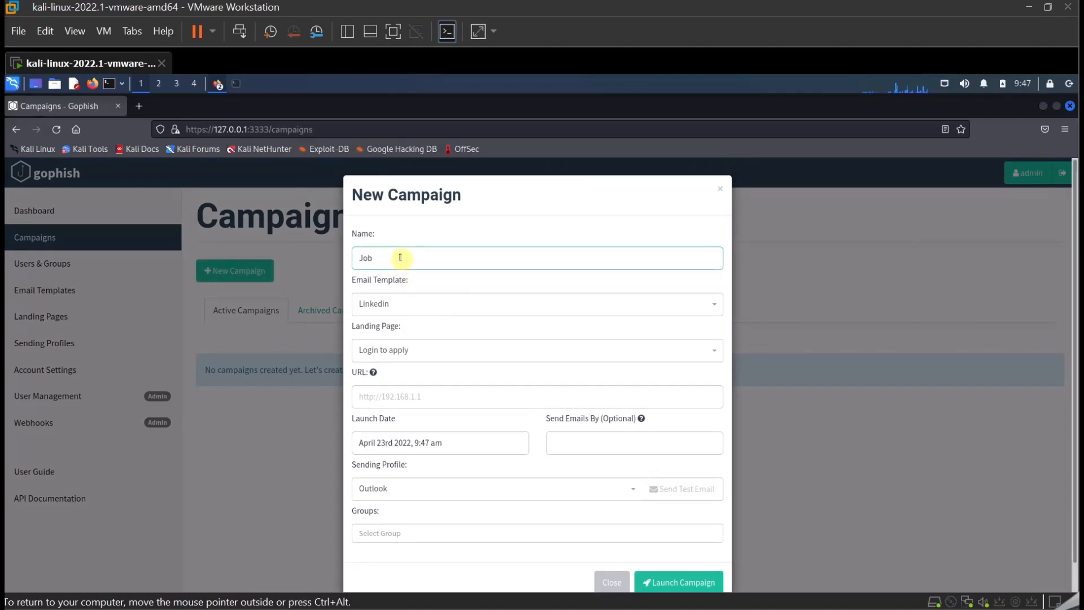
text(Ad)
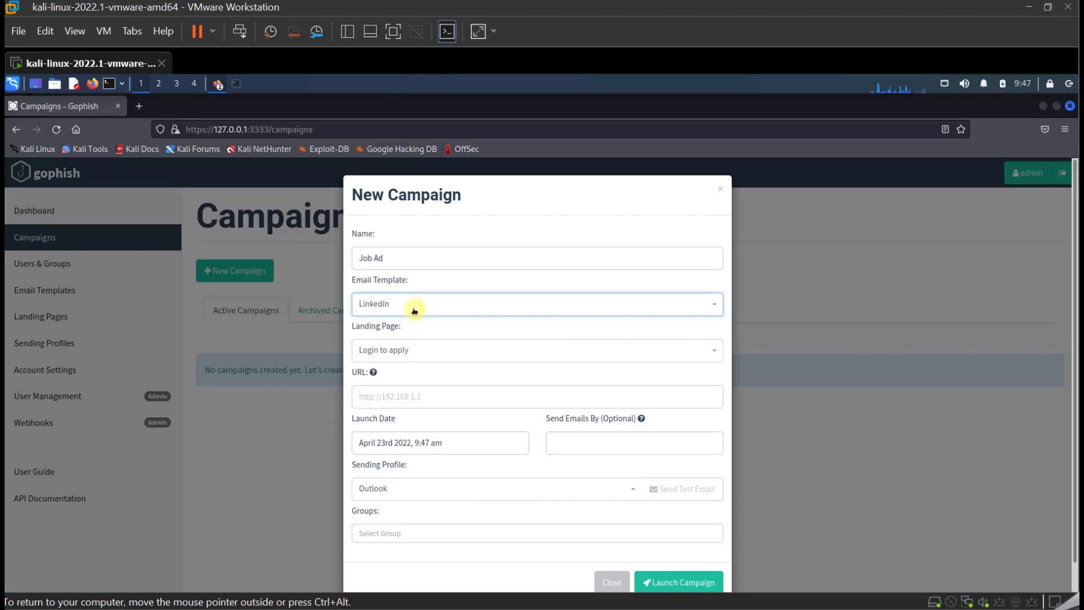
click(536, 349)
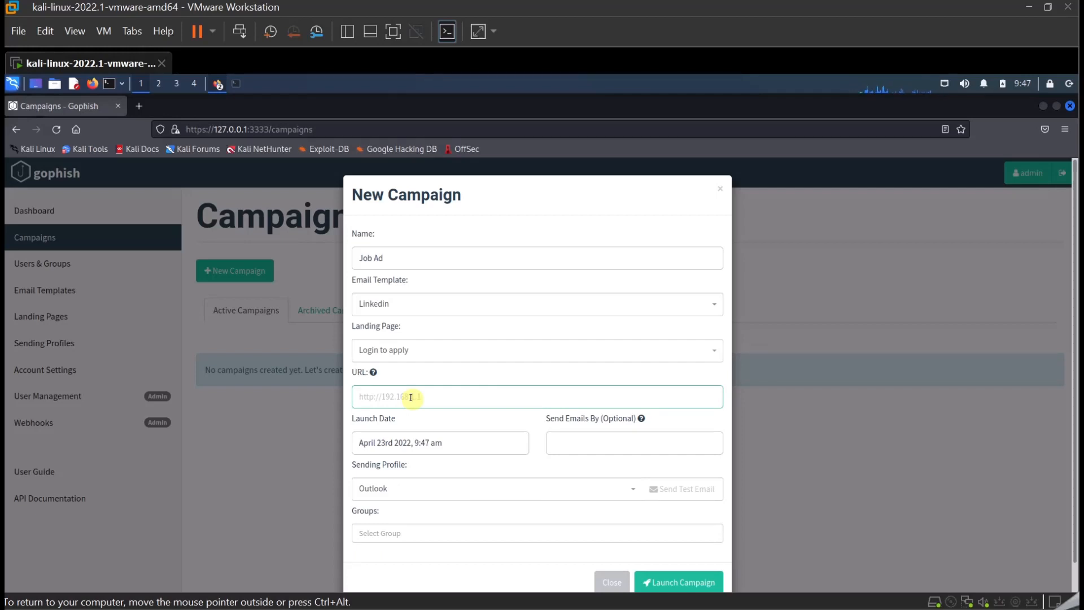
text(http://192.168.200.132)
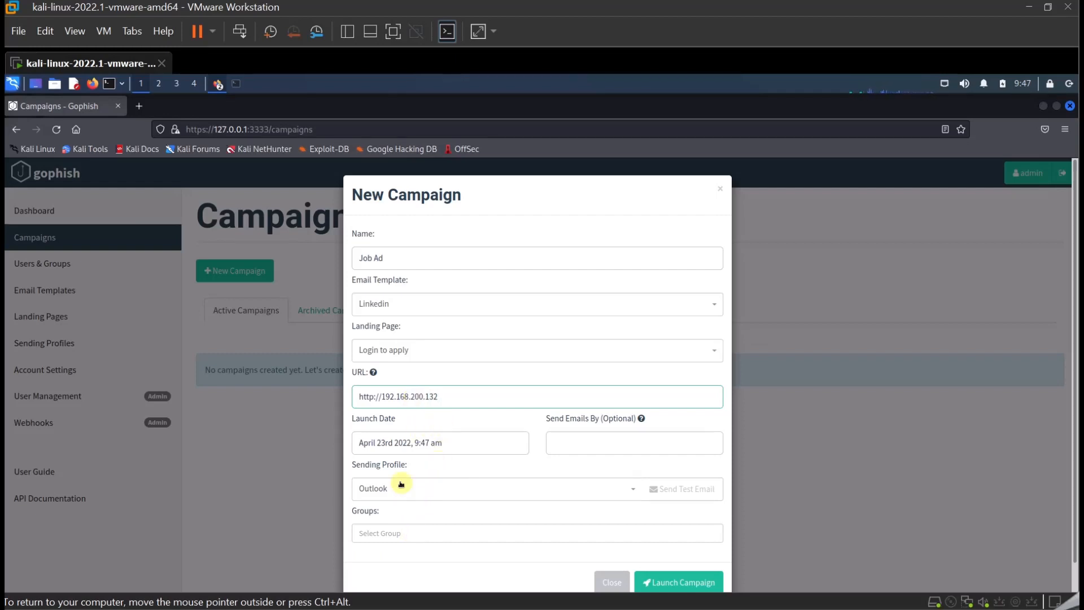
click(536, 531)
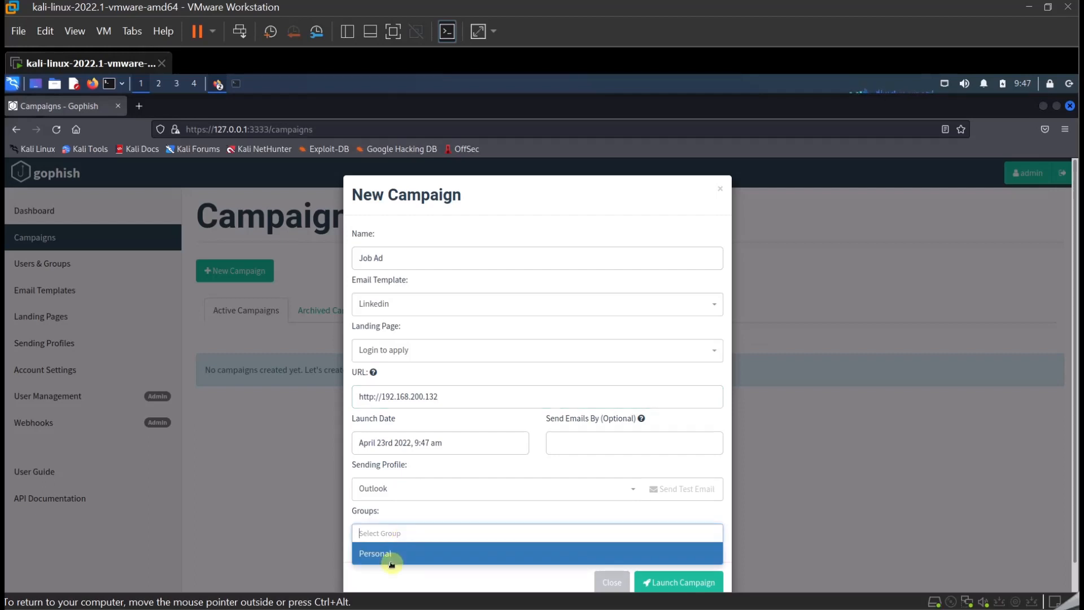
click(391, 553)
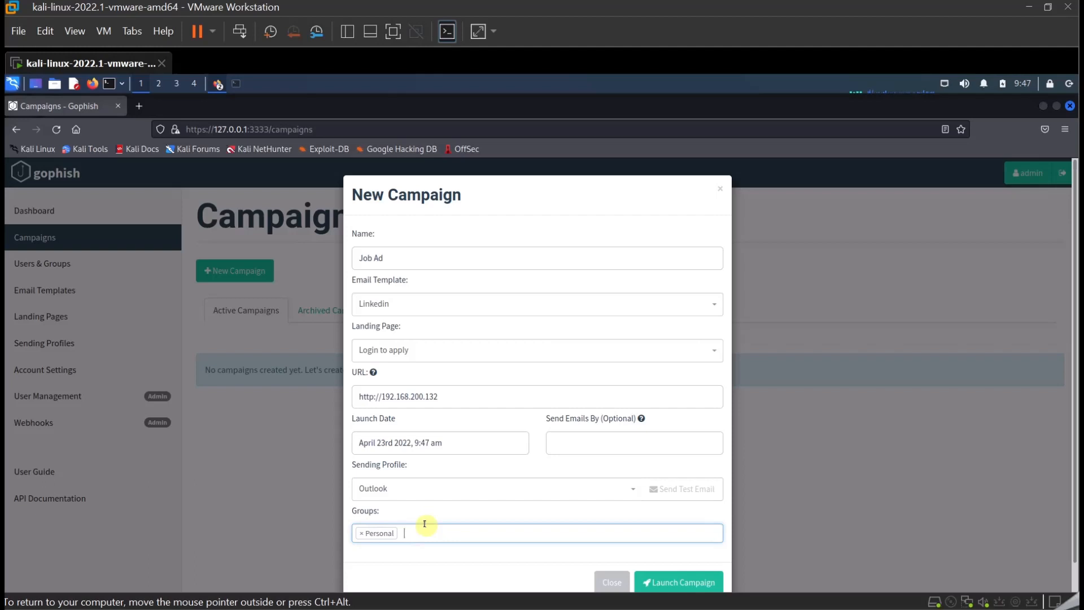
mouse_move(432, 520)
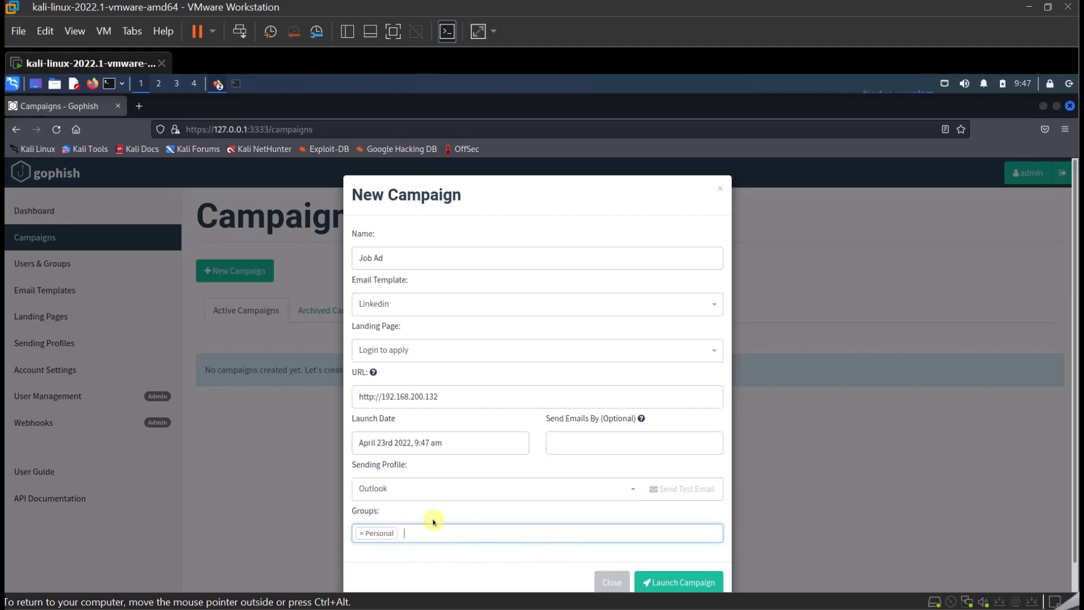
mouse_move(566, 549)
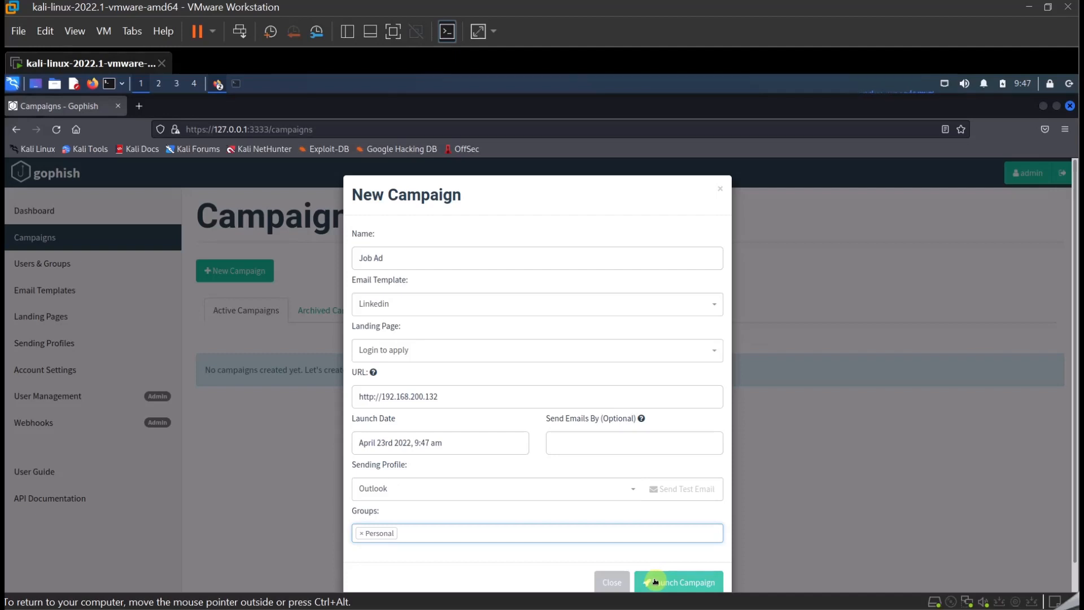
Launch the Job Ad campaign, confirming the launch and the Campaign Scheduled message.
click(678, 582)
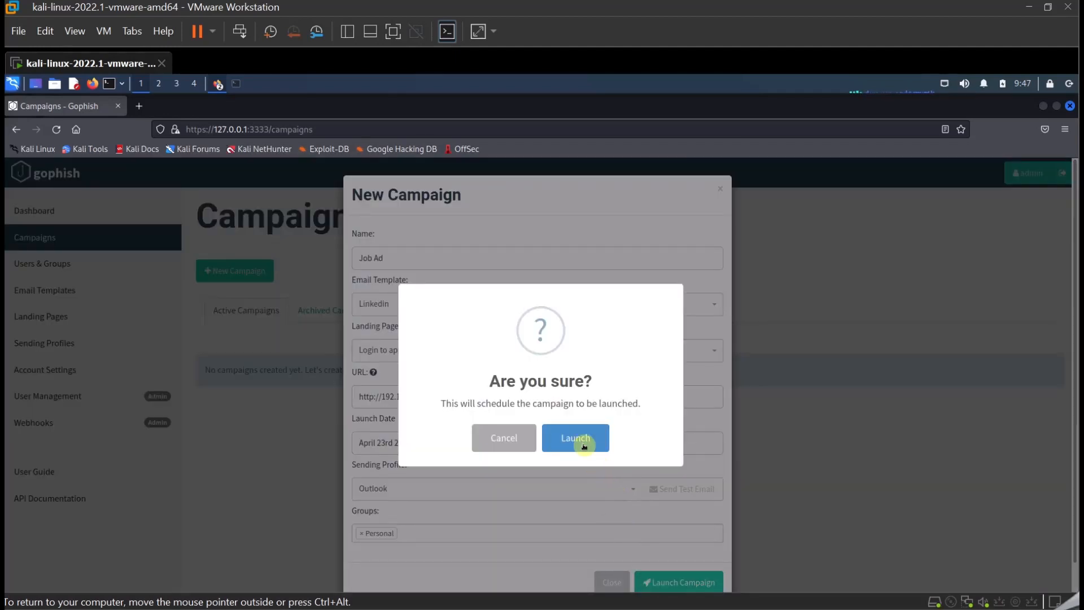
click(575, 438)
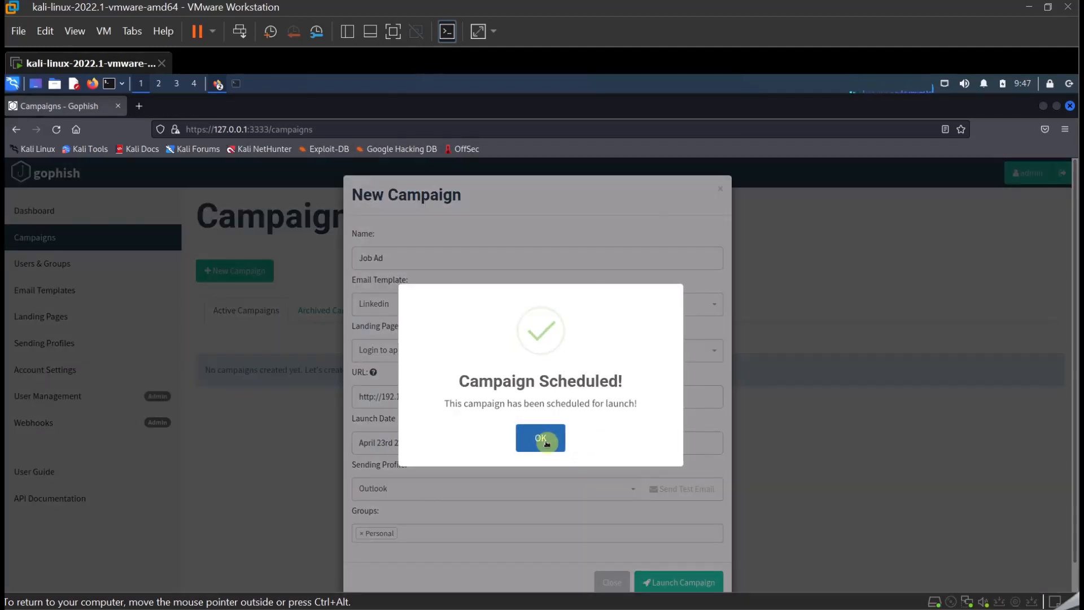
click(539, 438)
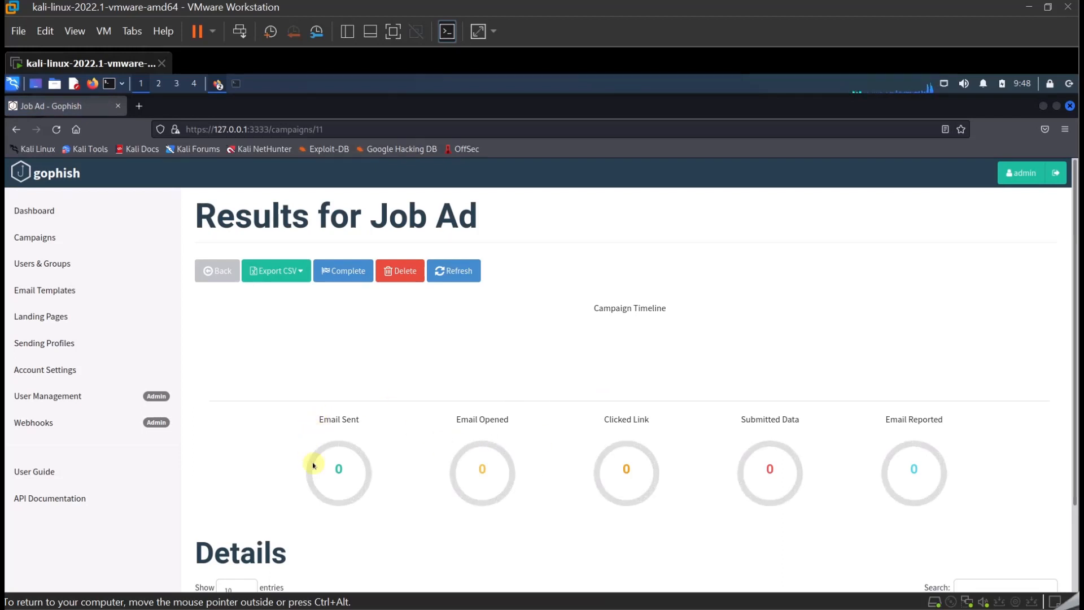
mouse_move(271, 144)
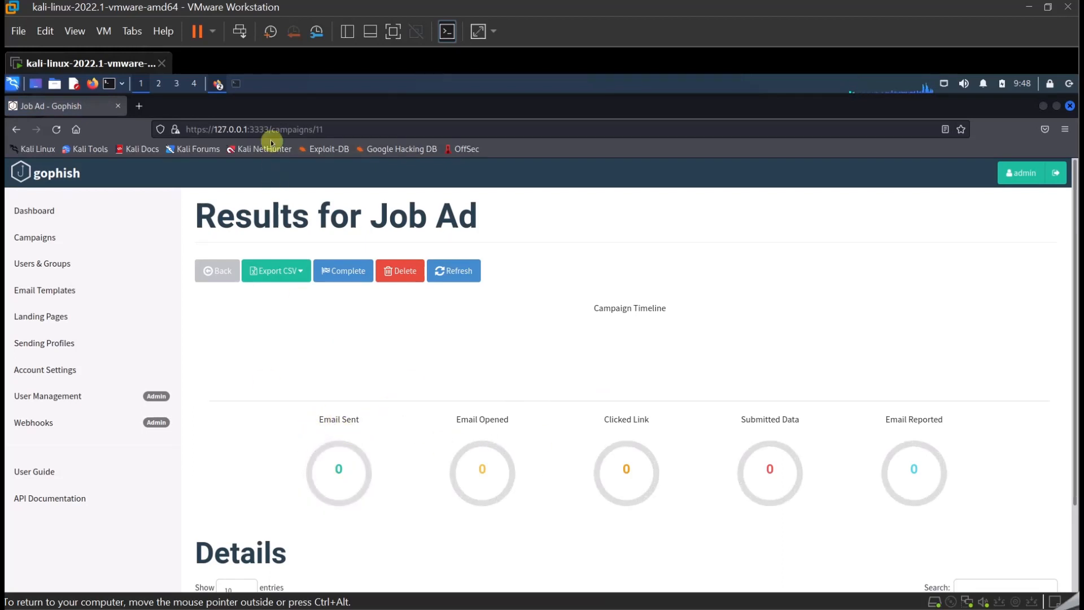
mouse_move(236, 85)
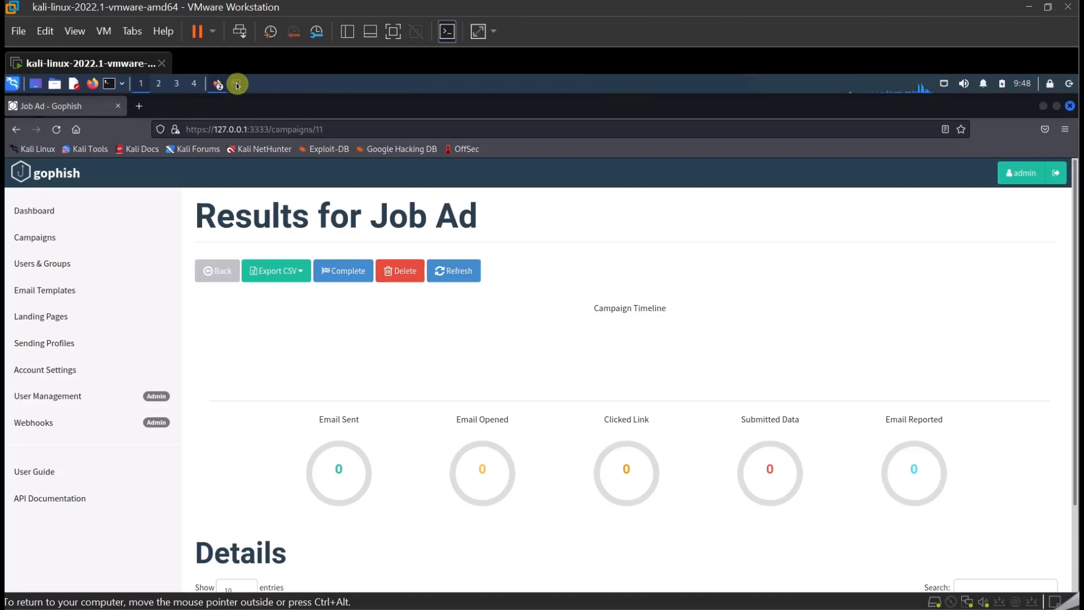
Check the Gophish server log for the 'Email sent' line, then return to Firefox.
click(218, 82)
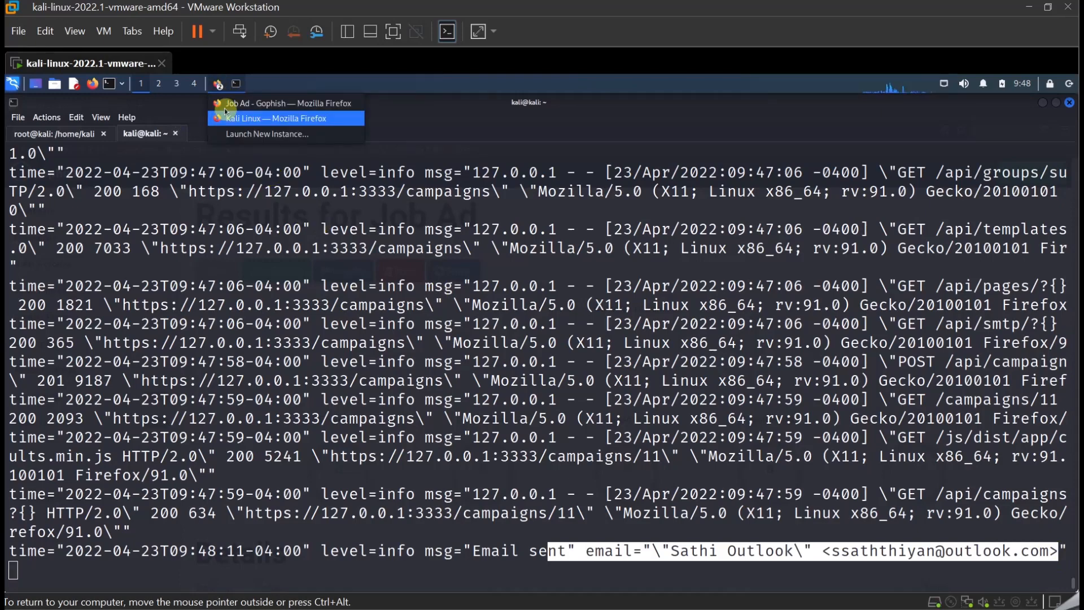
click(286, 103)
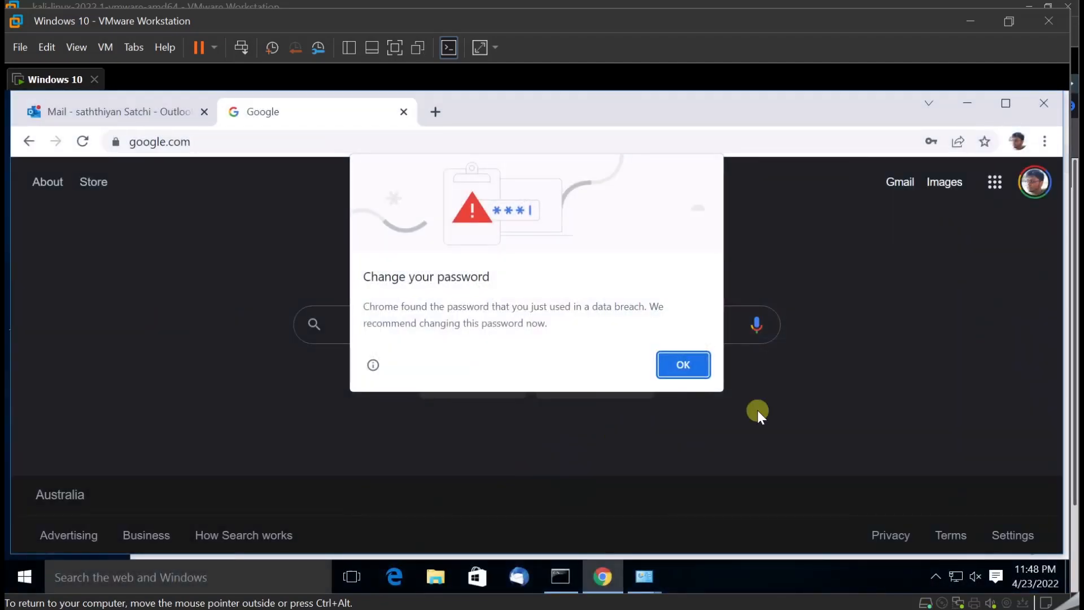
Dismiss the password warning, open the newest University of Melbourne job email and show its blocked content.
click(114, 112)
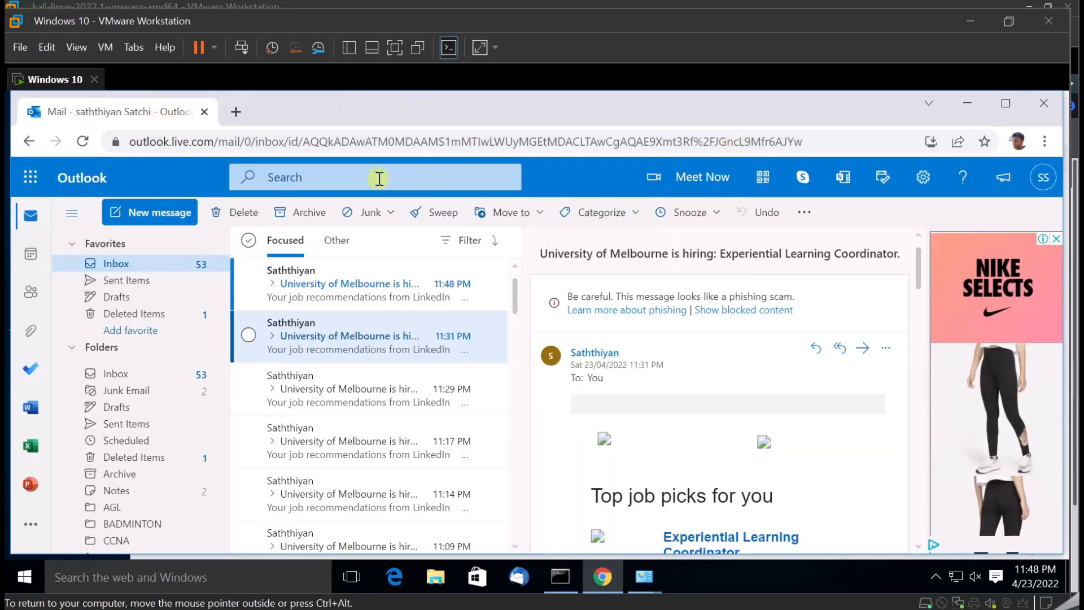
click(82, 142)
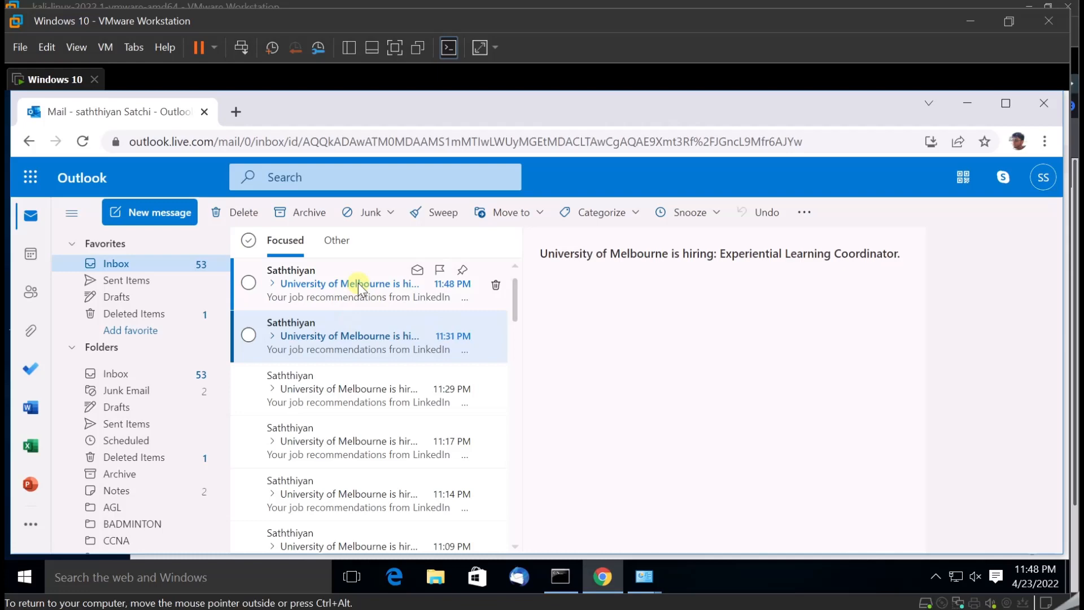
click(349, 283)
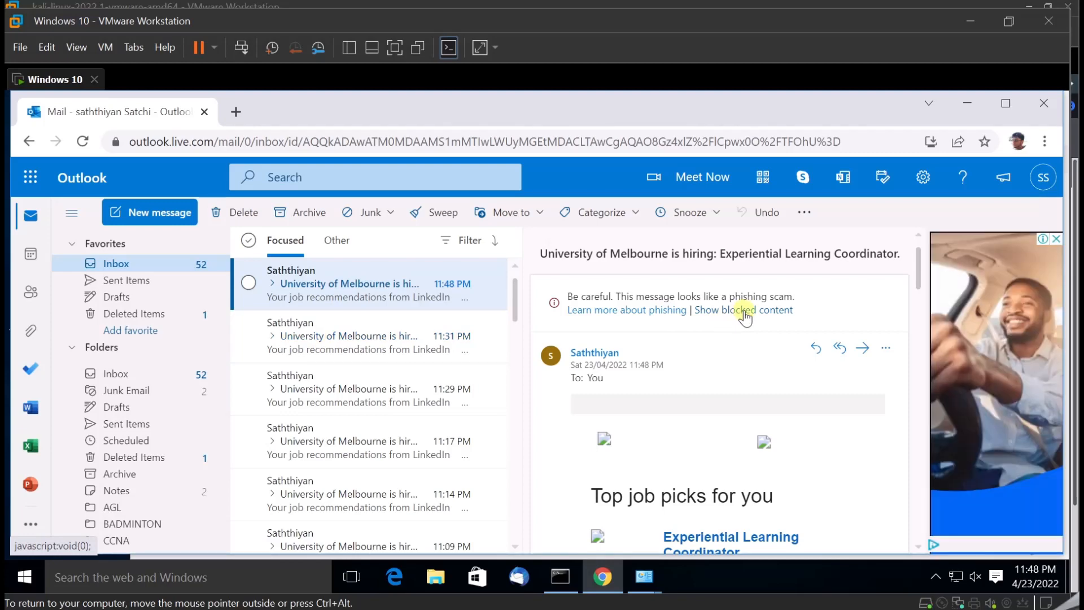
click(743, 309)
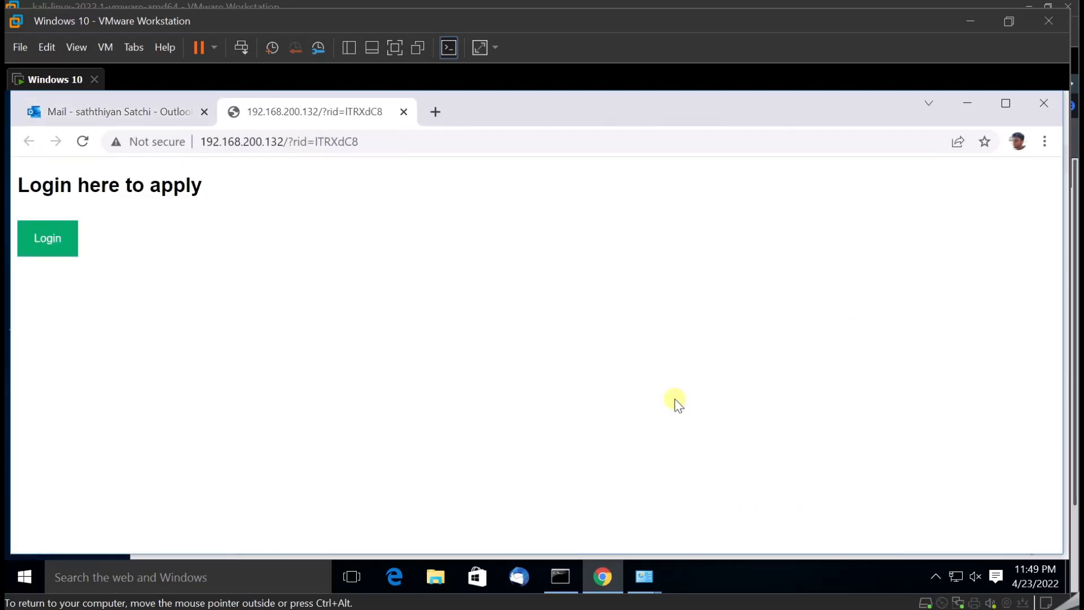
Enter the username 'sat' and a password in the Login here to apply form, correcting typos.
drag(75, 184, 202, 184)
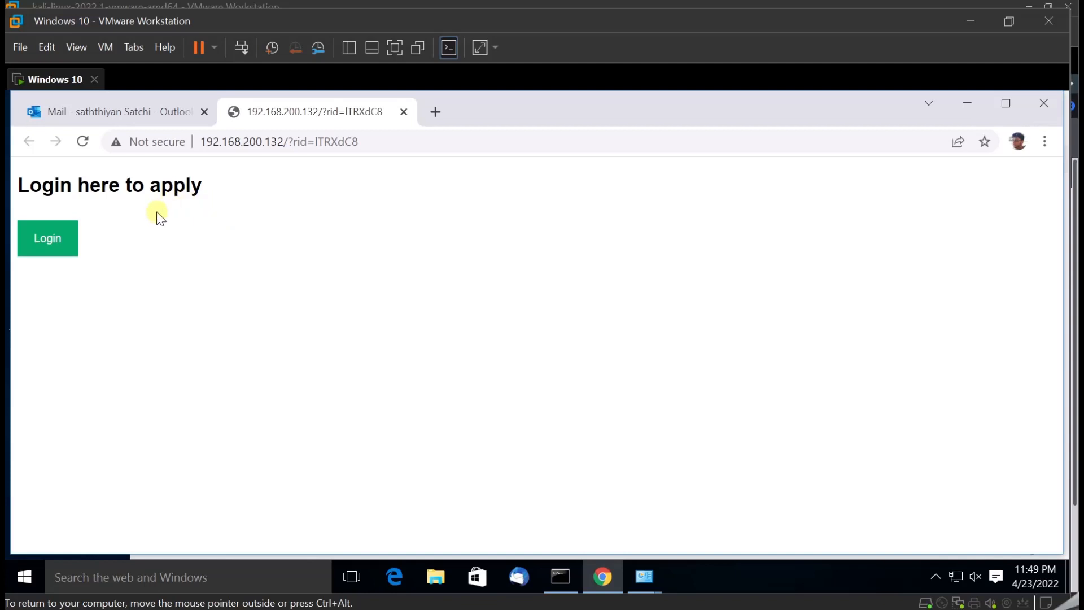
mouse_move(243, 223)
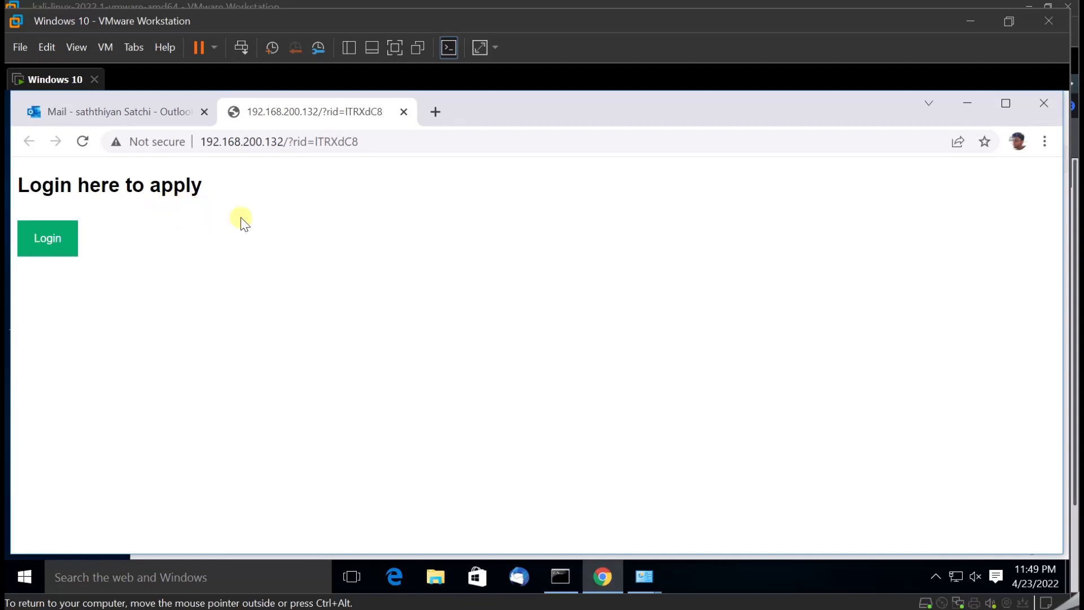
mouse_move(48, 239)
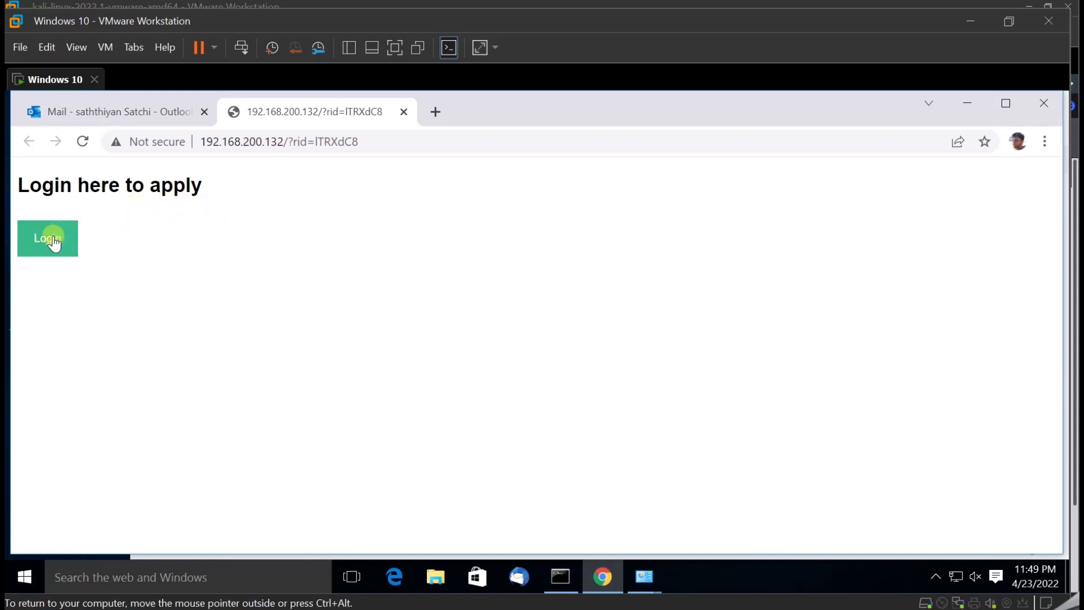
click(48, 238)
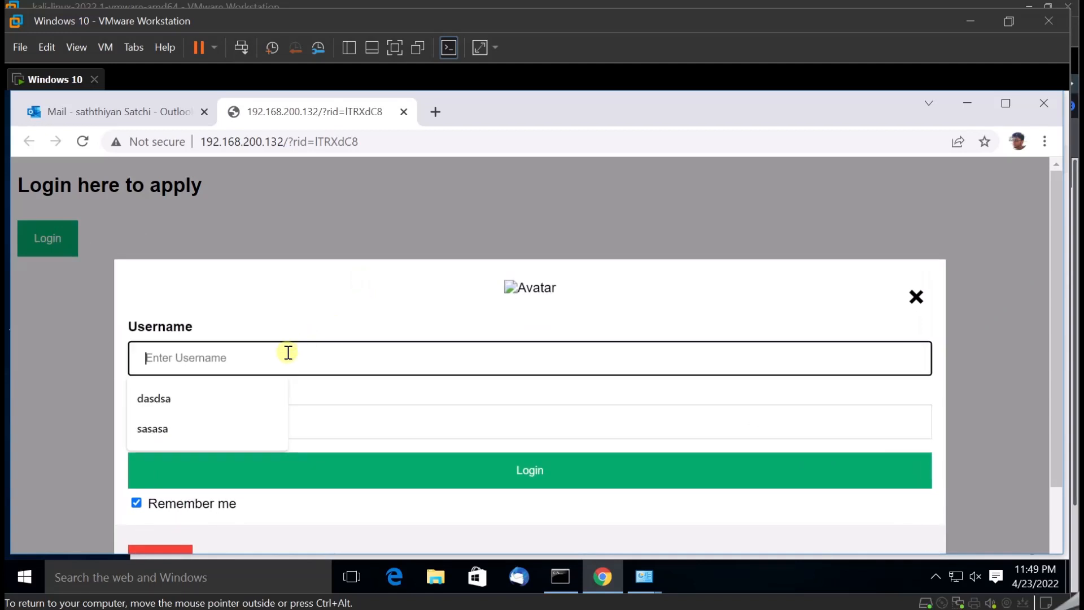
text(saththiyan)
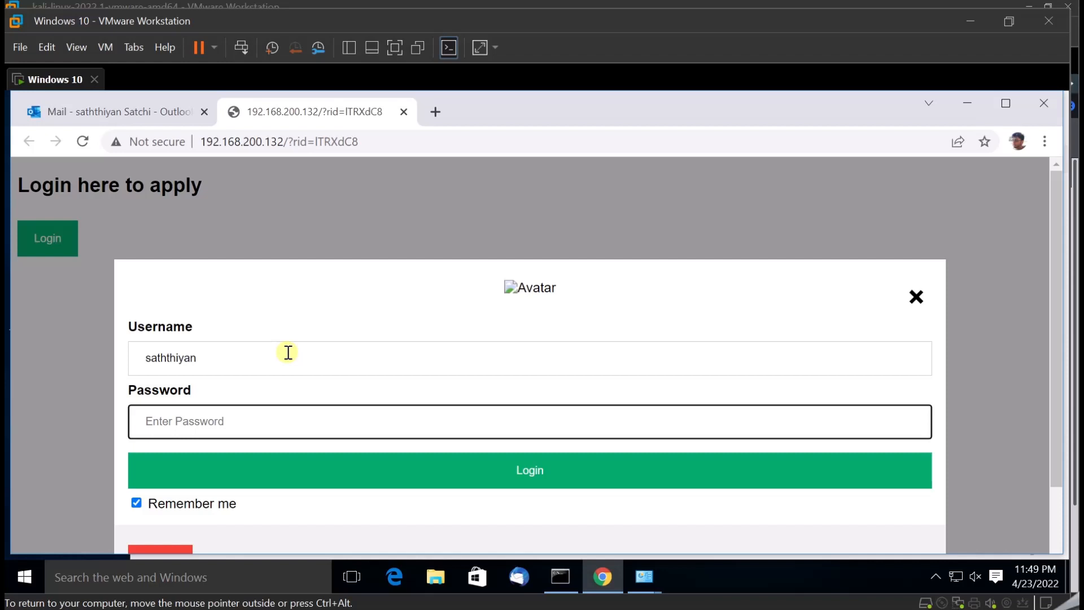
text(•)
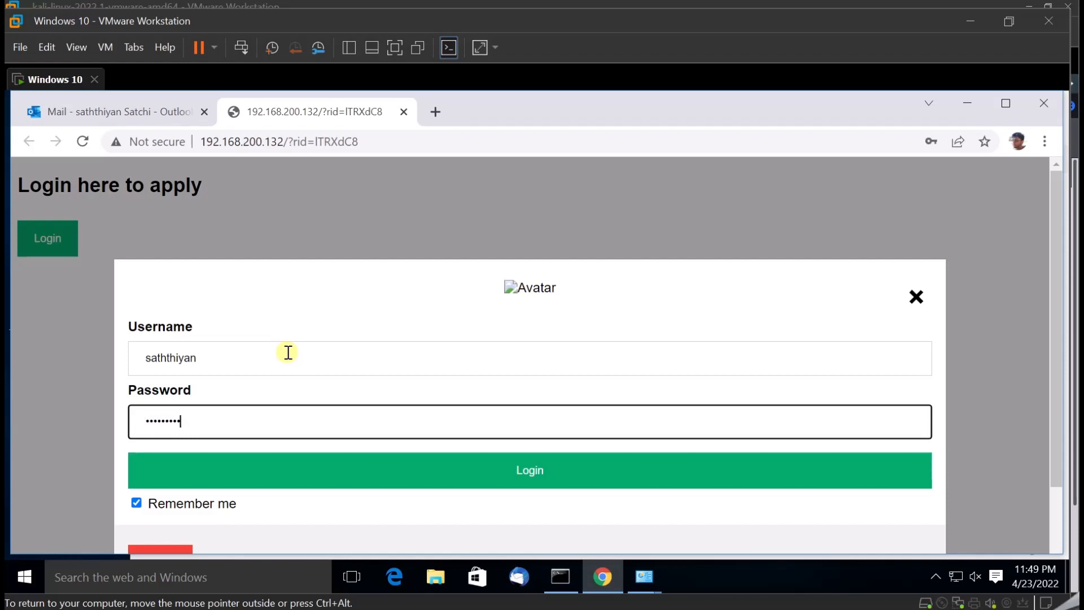
key(Backspace)
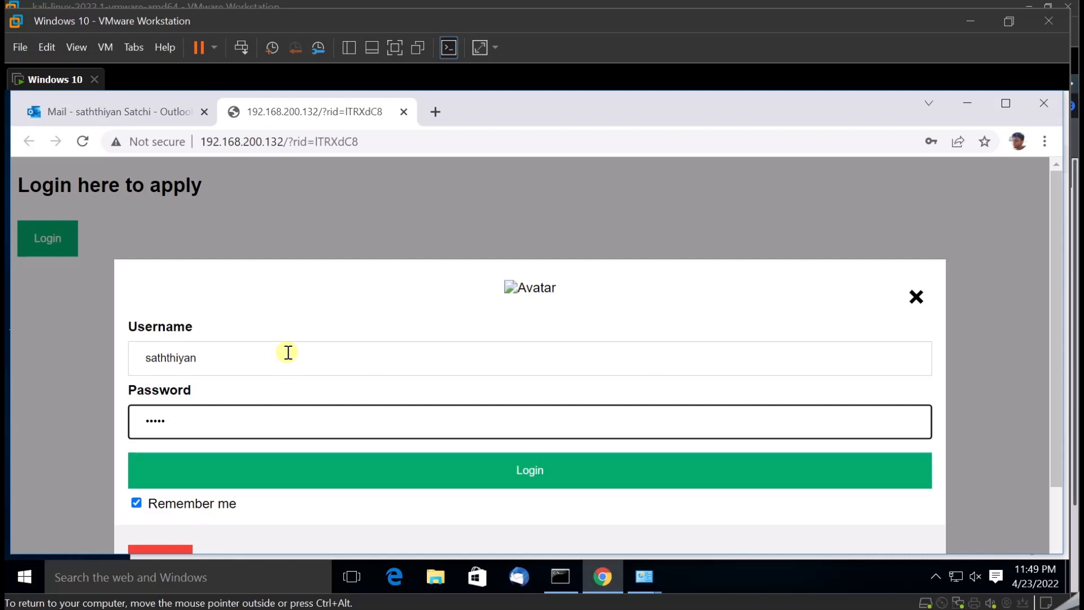
key(backspace)
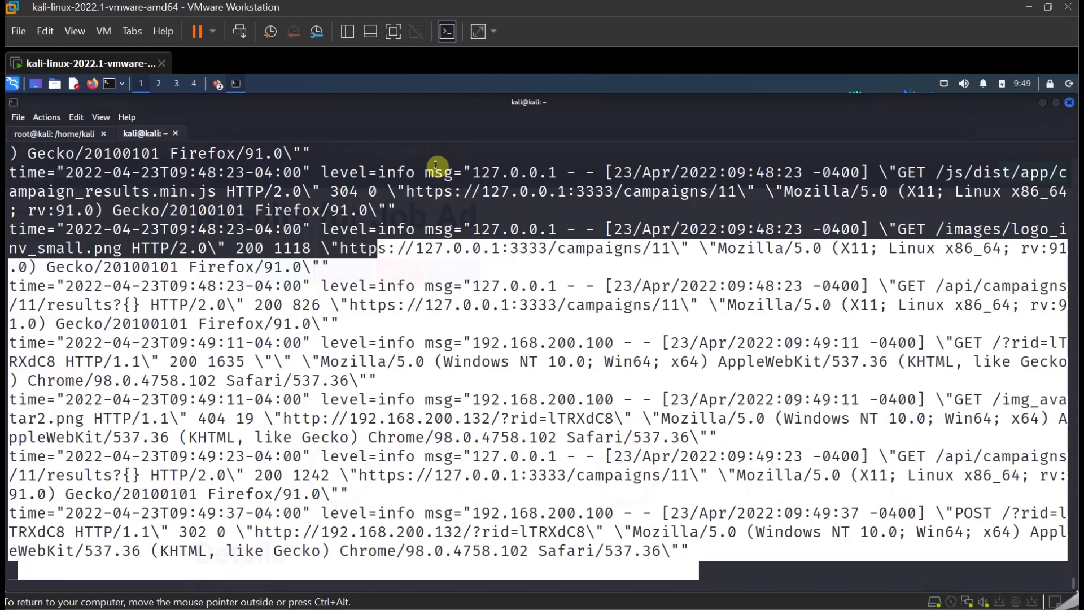
Switch back to the Gophish Job Ad campaign results.
click(217, 82)
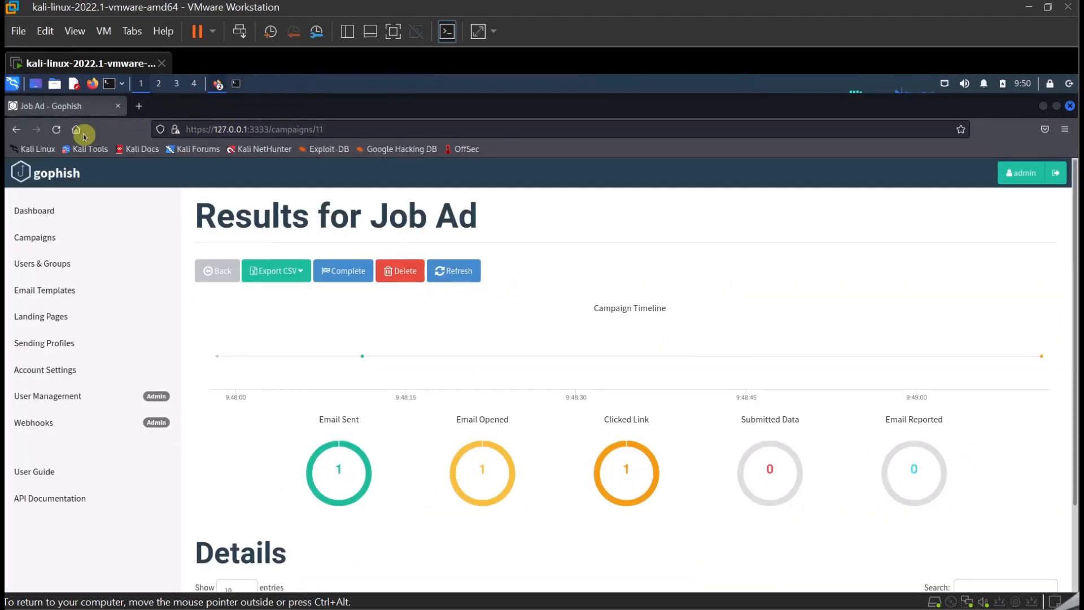
mouse_move(471, 445)
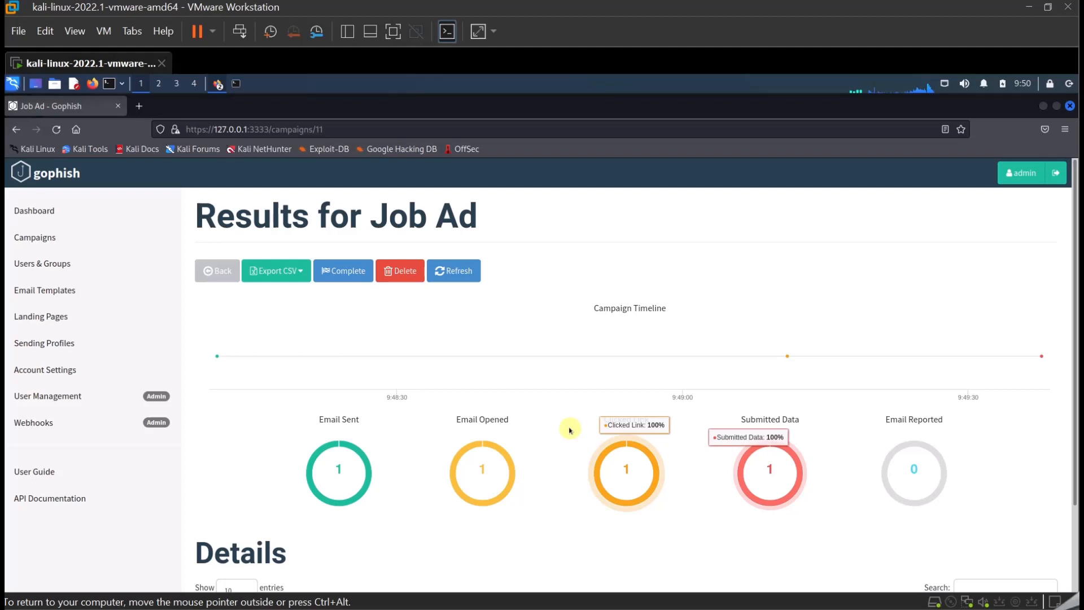
Scroll down to the Details table showing the recipient's Submitted Data status.
scroll(down, 3)
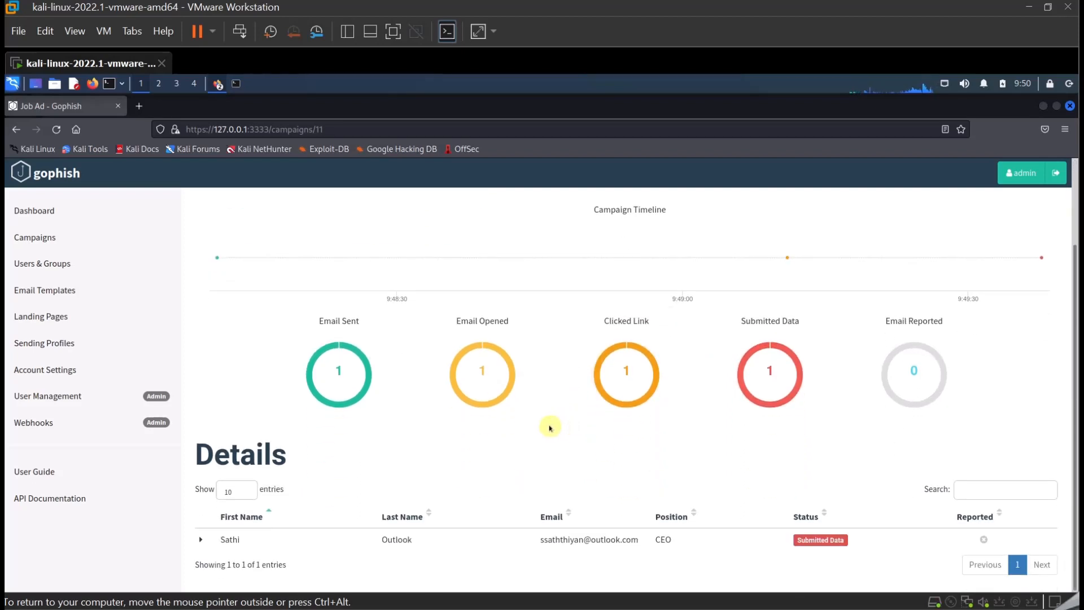
mouse_move(205, 539)
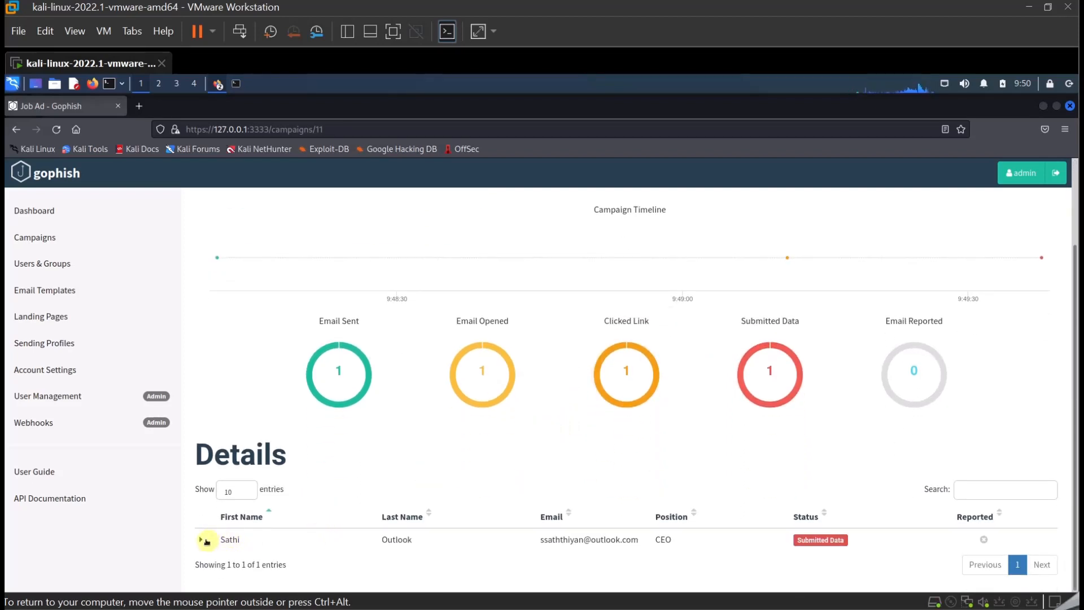
Expand the recipient's timeline and view the captured username, password and remember-me values.
click(202, 540)
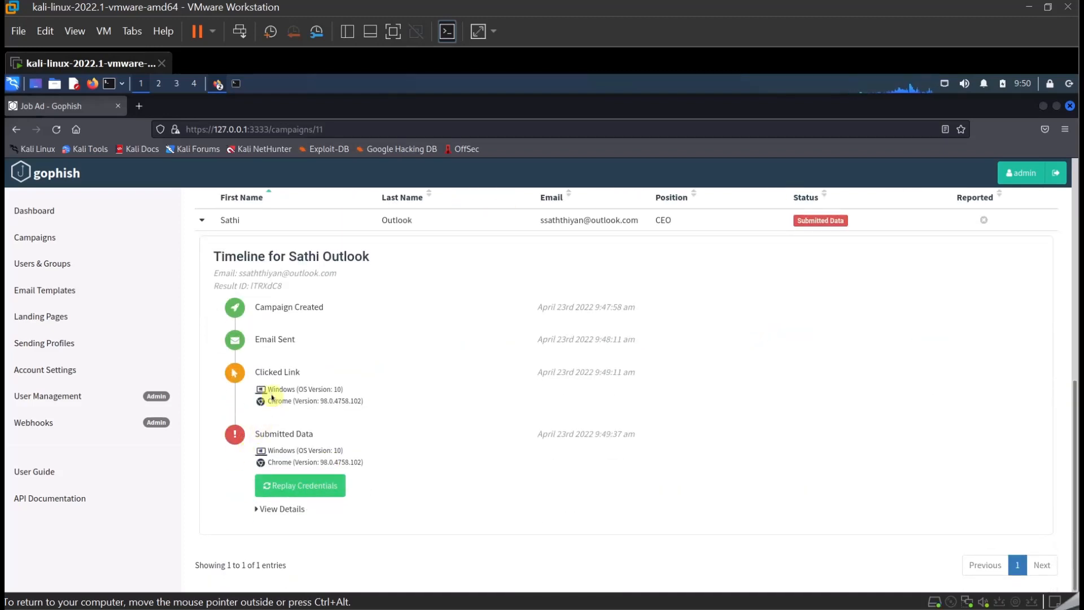
drag(264, 388, 359, 400)
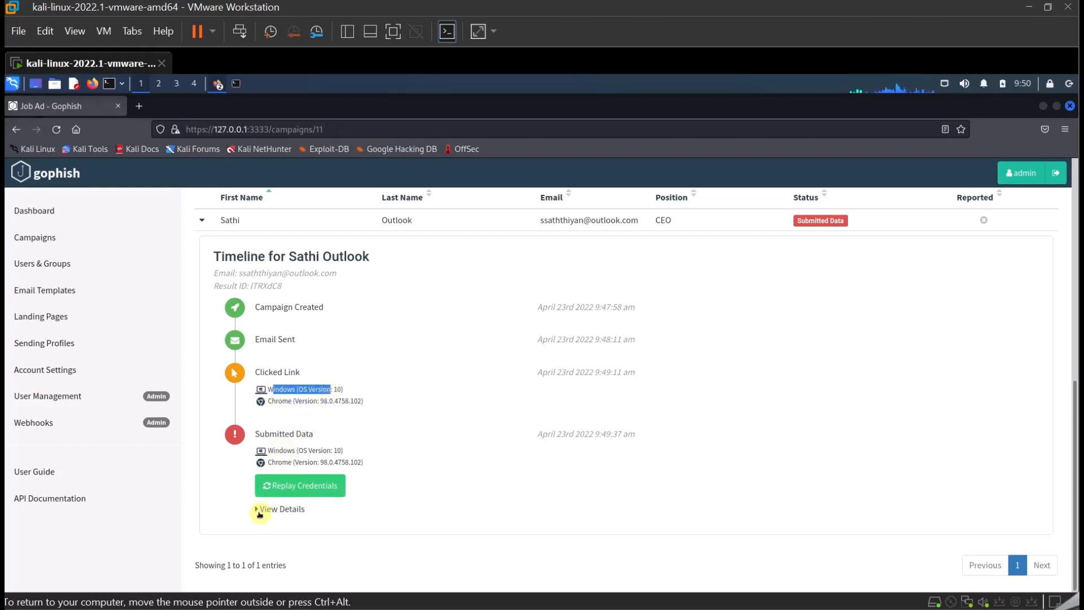
click(280, 508)
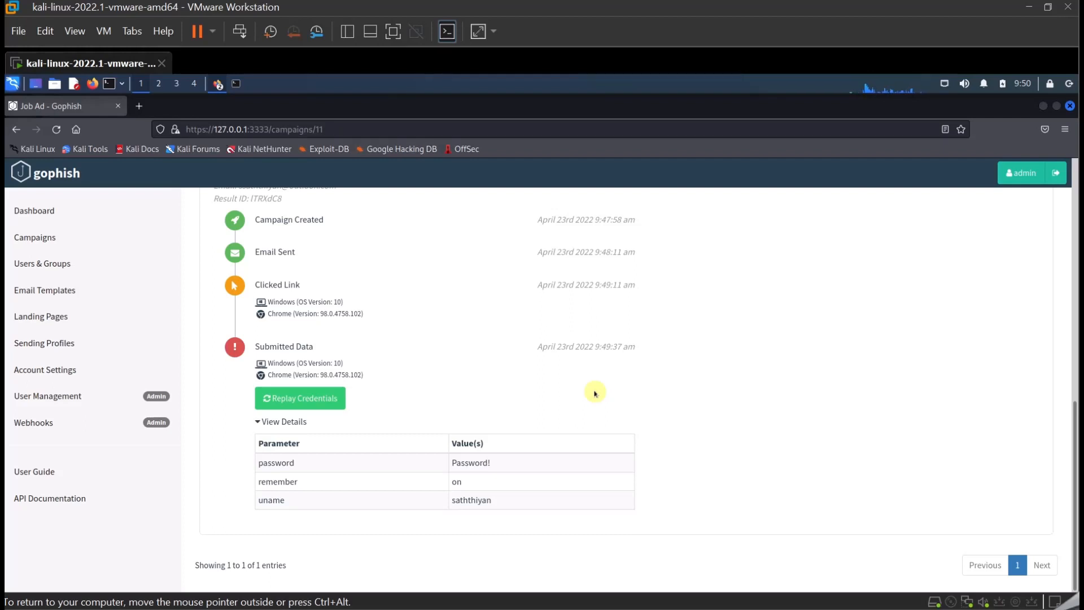
mouse_move(523, 332)
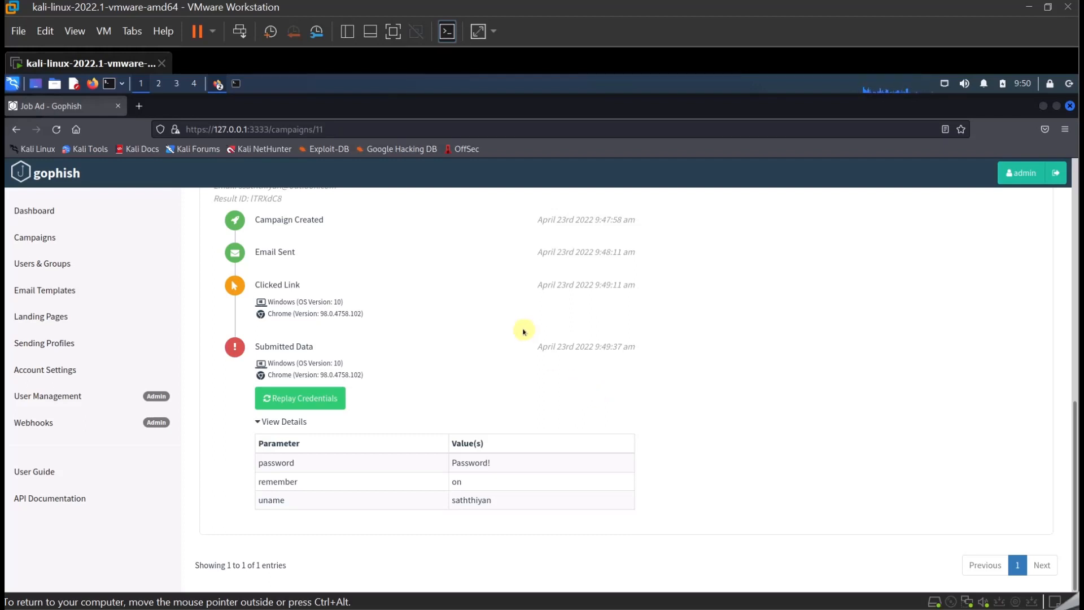
mouse_move(133, 64)
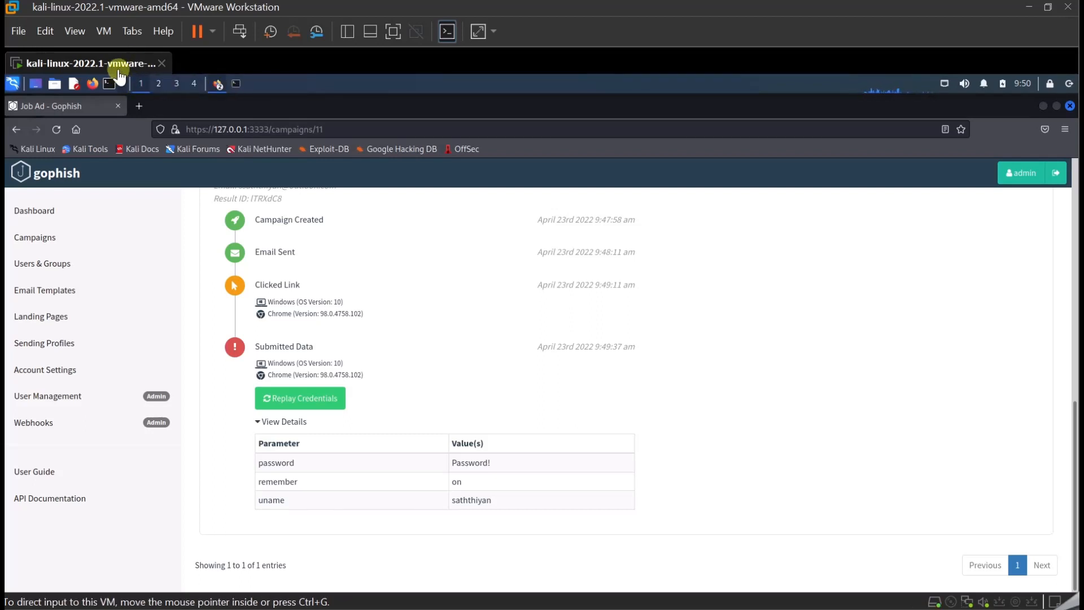
mouse_move(272, 267)
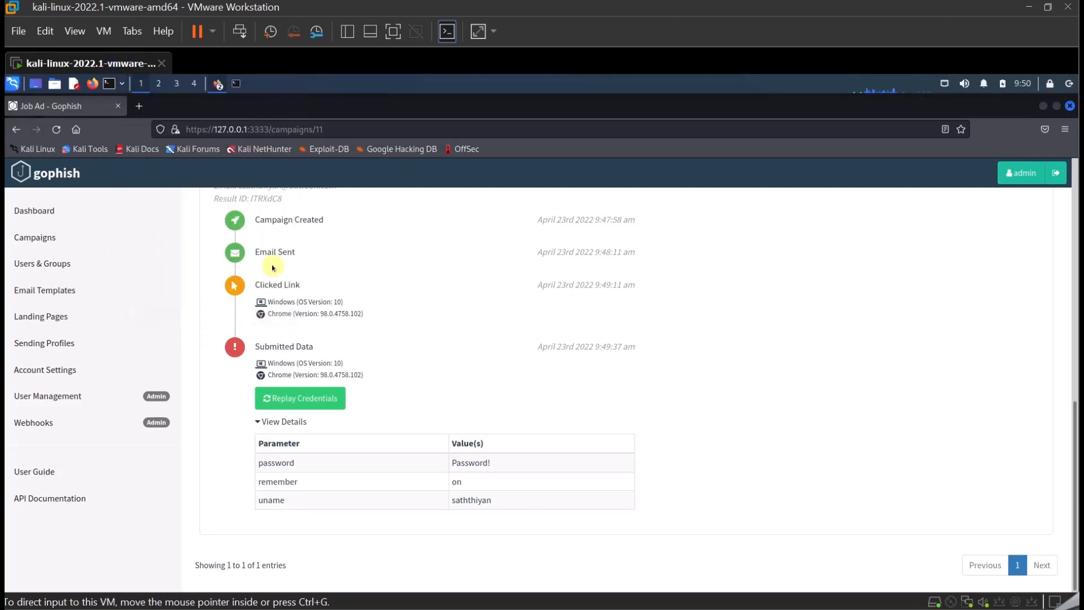
mouse_move(337, 238)
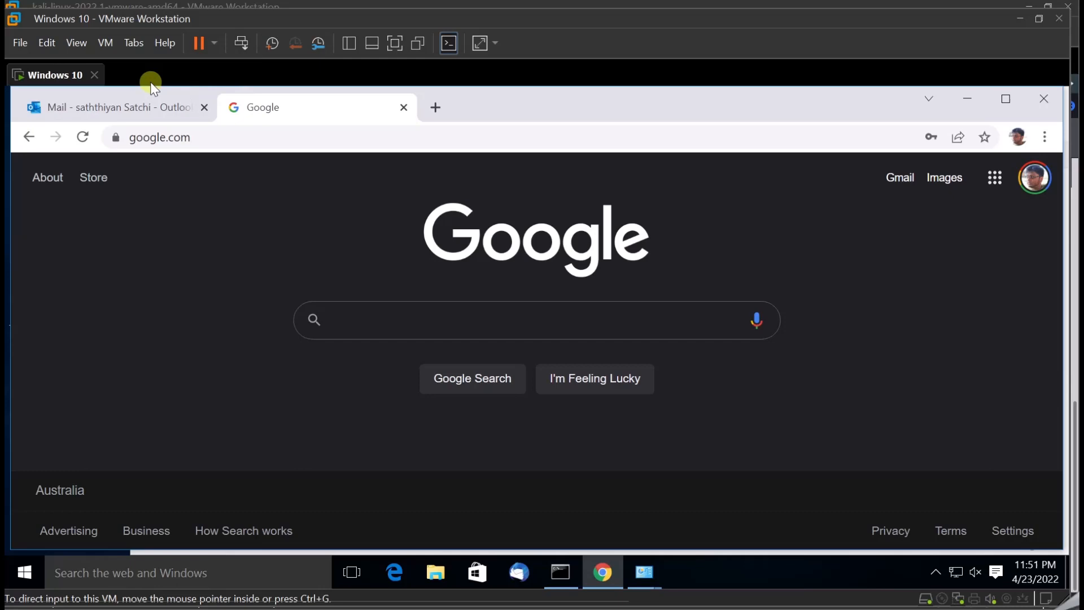
mouse_move(98, 309)
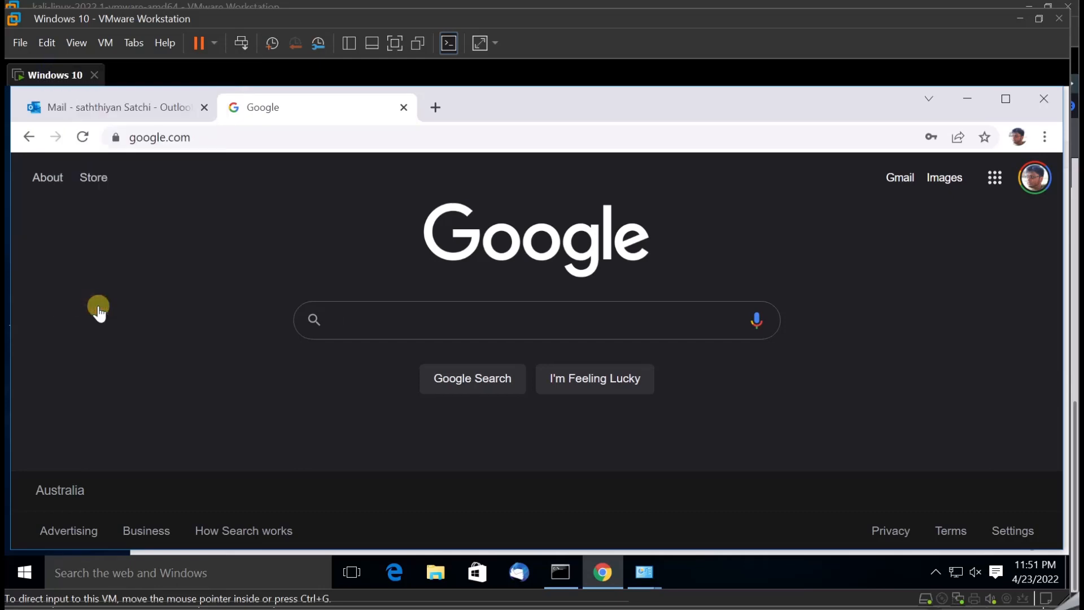
mouse_move(298, 419)
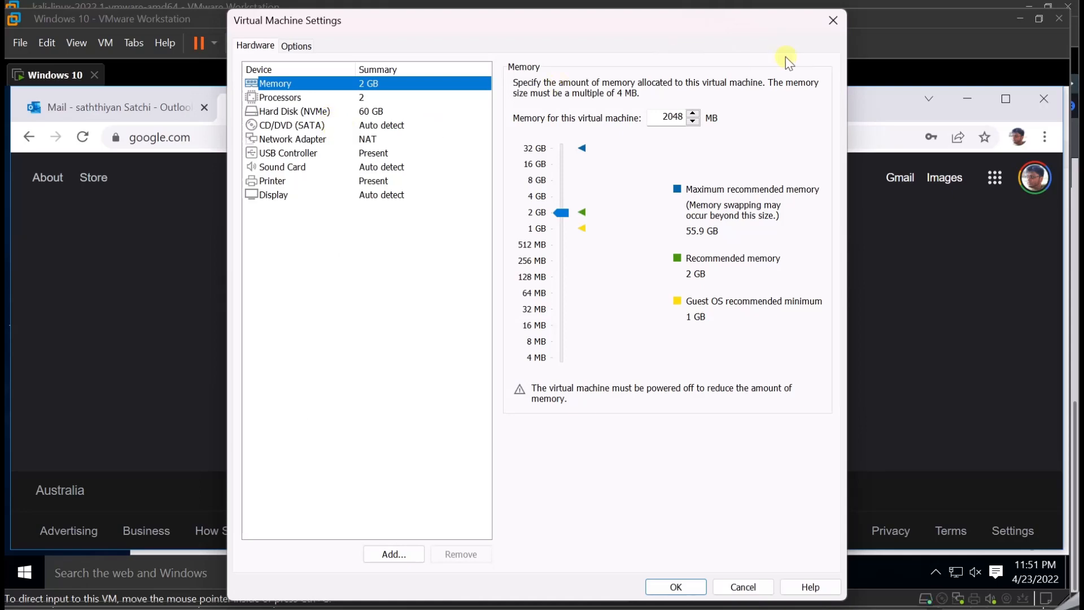
click(832, 20)
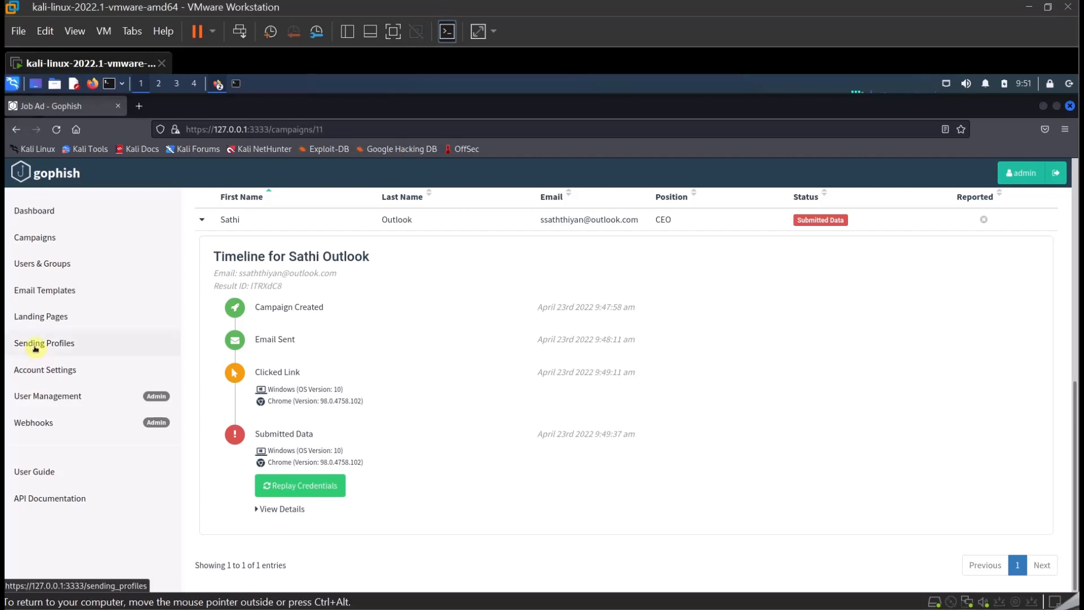
mouse_move(33, 329)
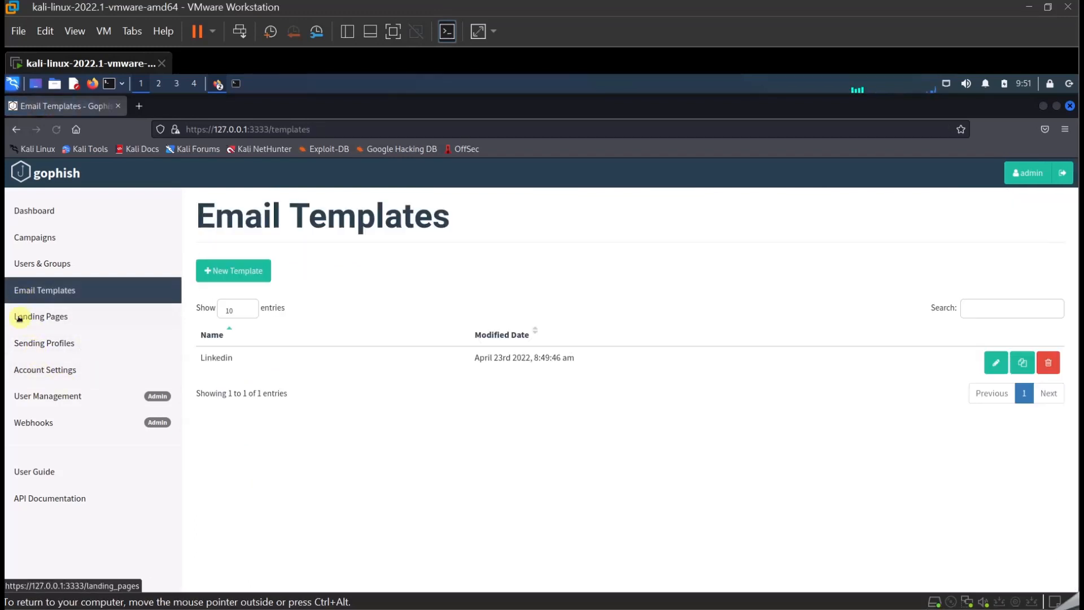
Visit Landing Pages and Users & Groups, ending on the Landing Pages list with 'Login to apply'.
click(41, 316)
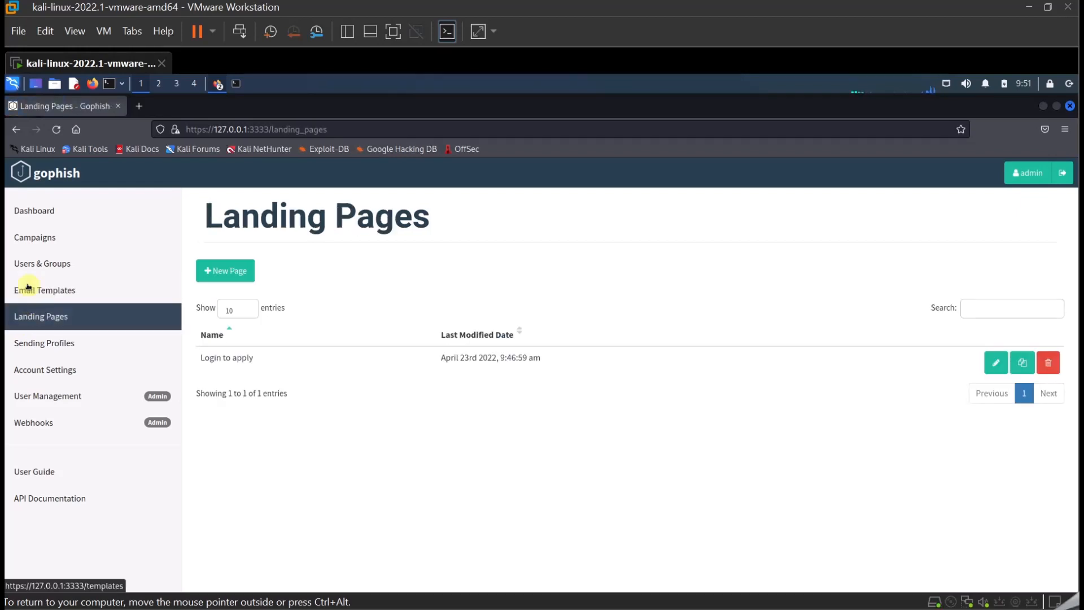
click(42, 263)
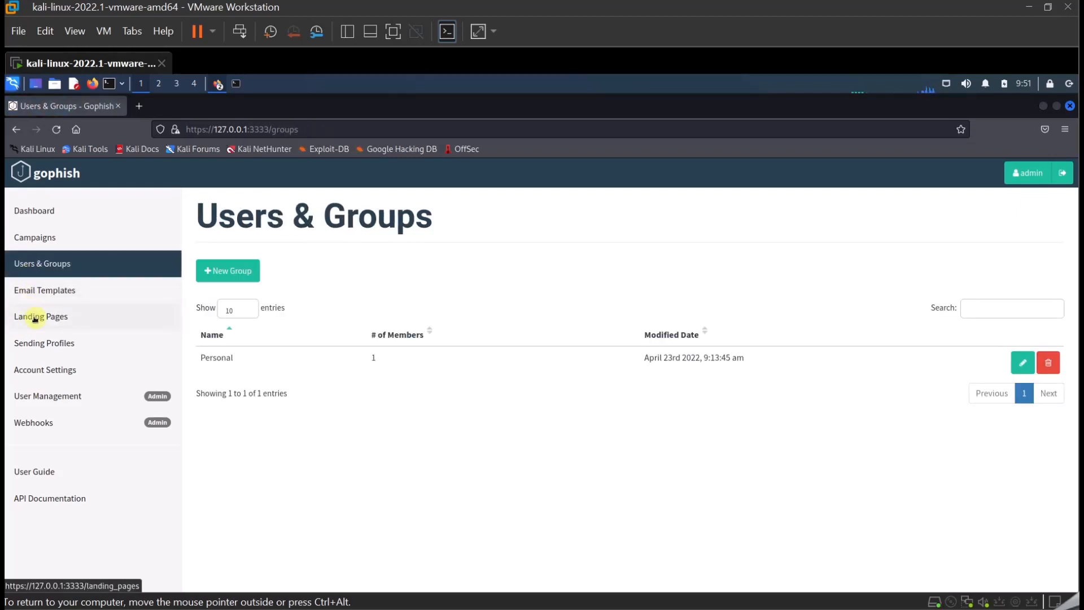
mouse_move(37, 328)
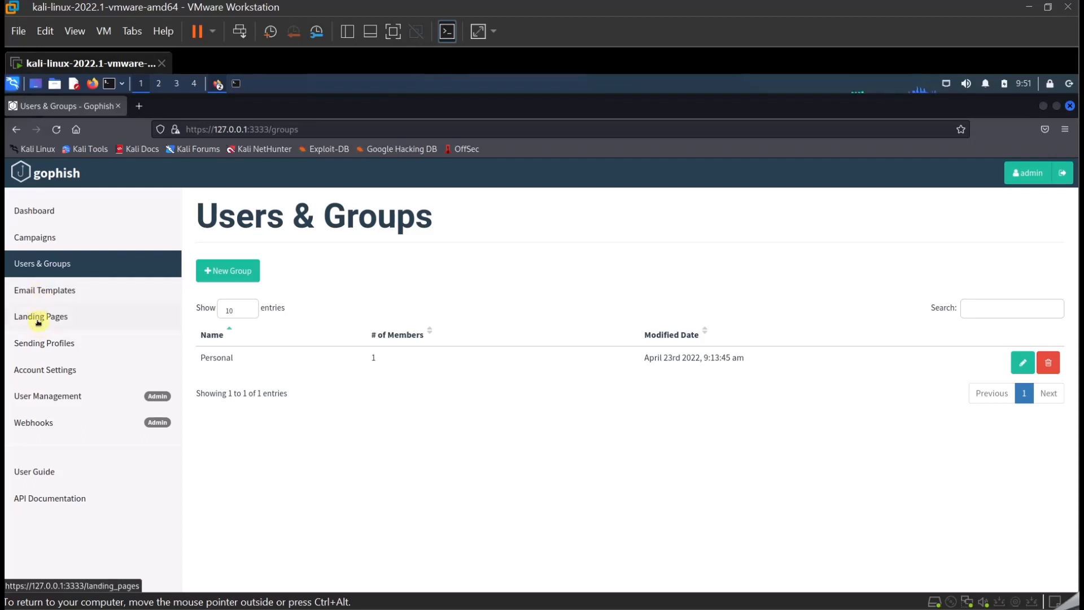
click(41, 316)
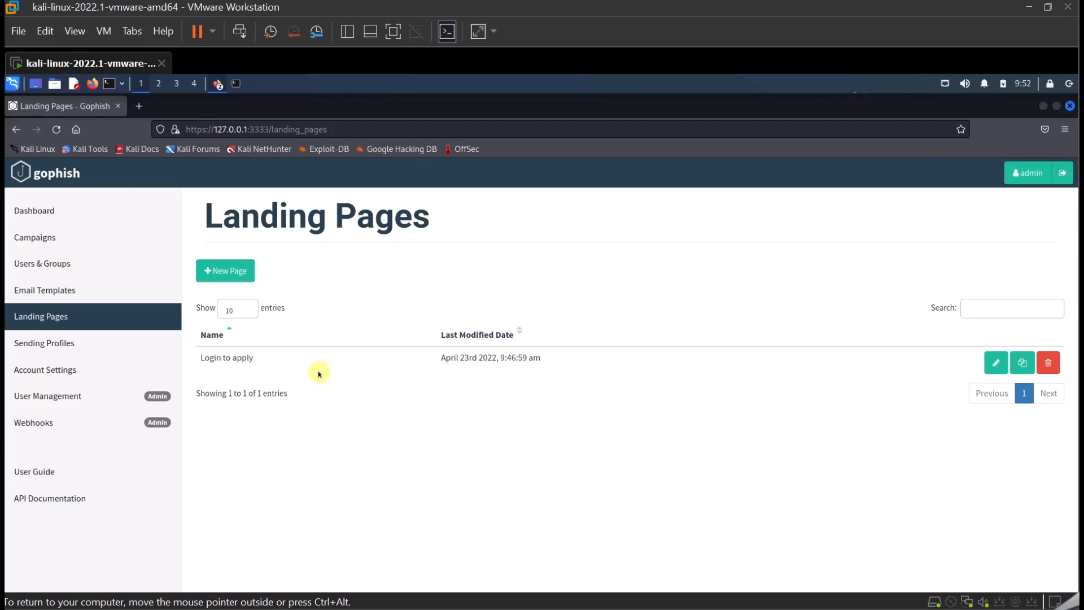
mouse_move(476, 349)
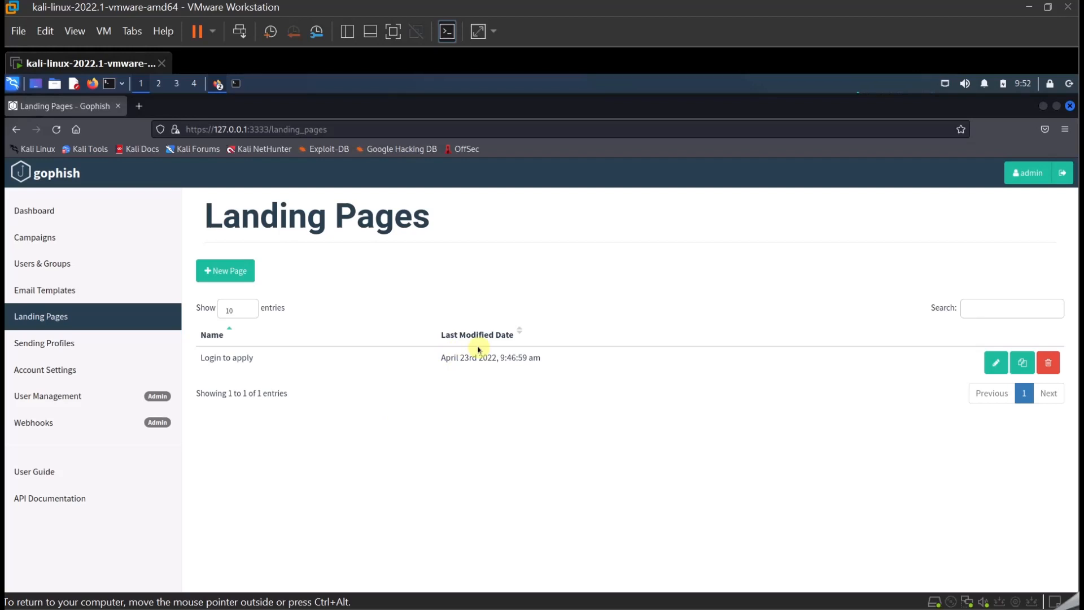
mouse_move(538, 393)
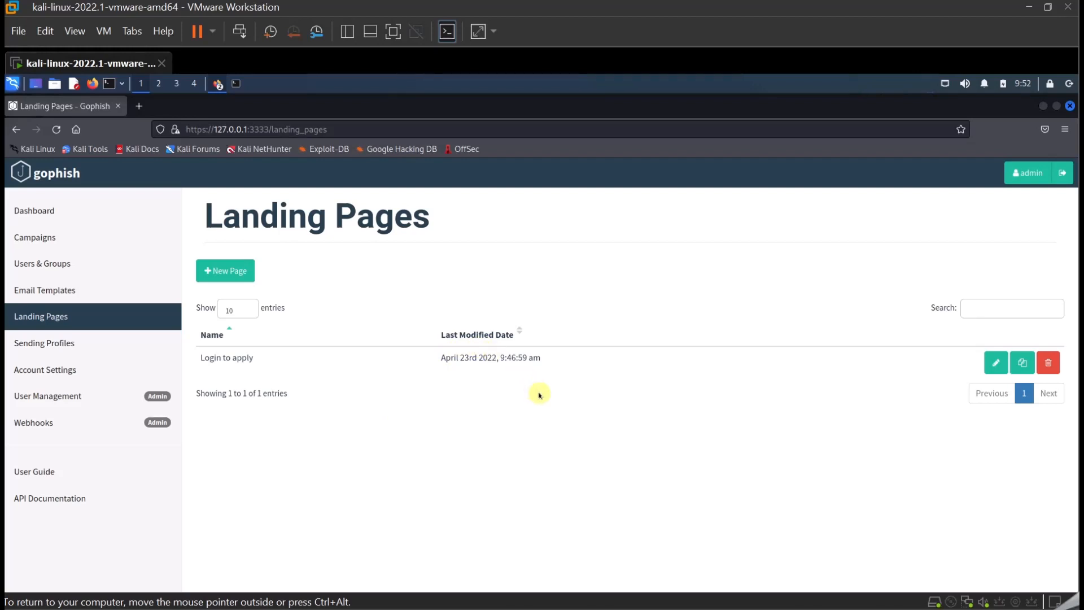